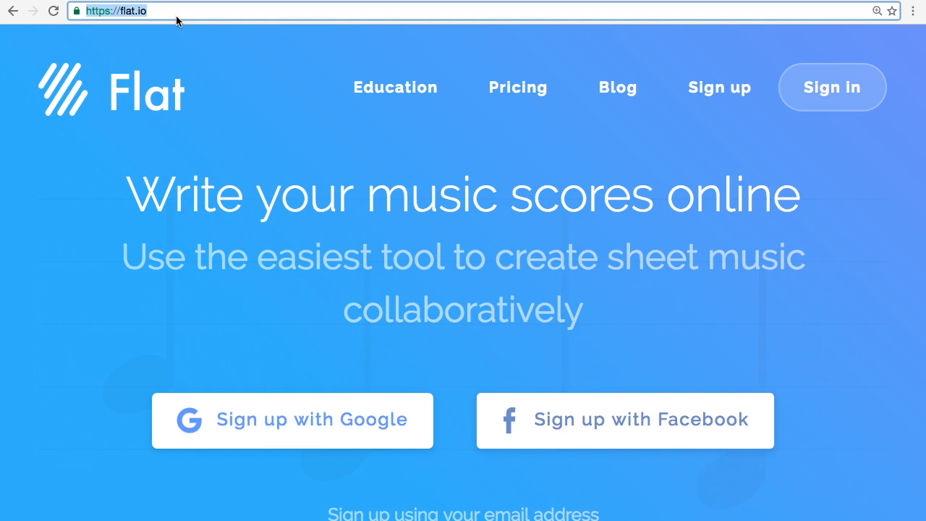
pyautogui.moveTo(389, 27)
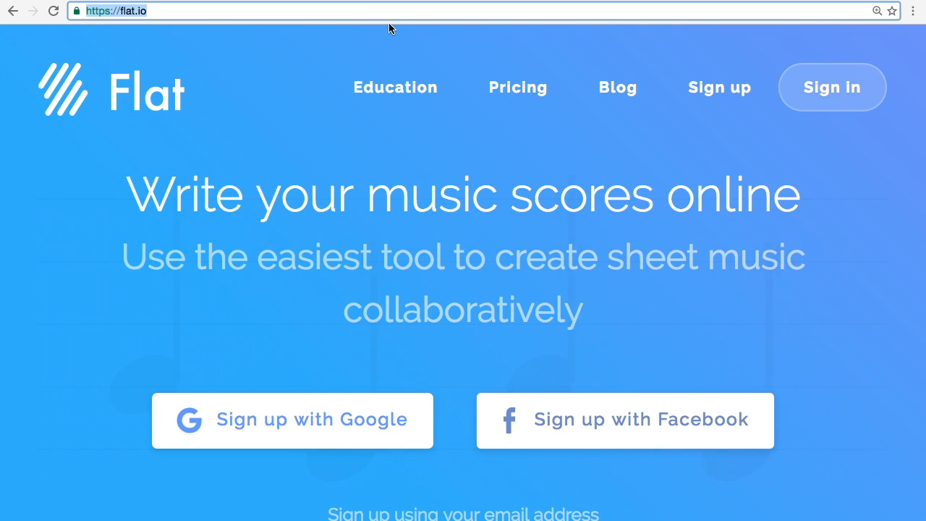
pyautogui.moveTo(839, 98)
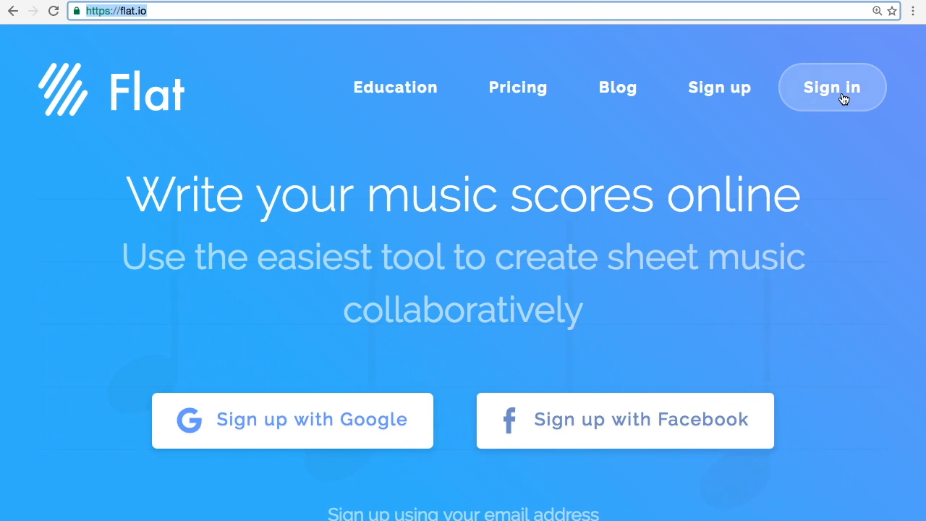
# - Open Flat's sign-in form and choose Continue with Google to reach the account chooser
pyautogui.click(832, 86)
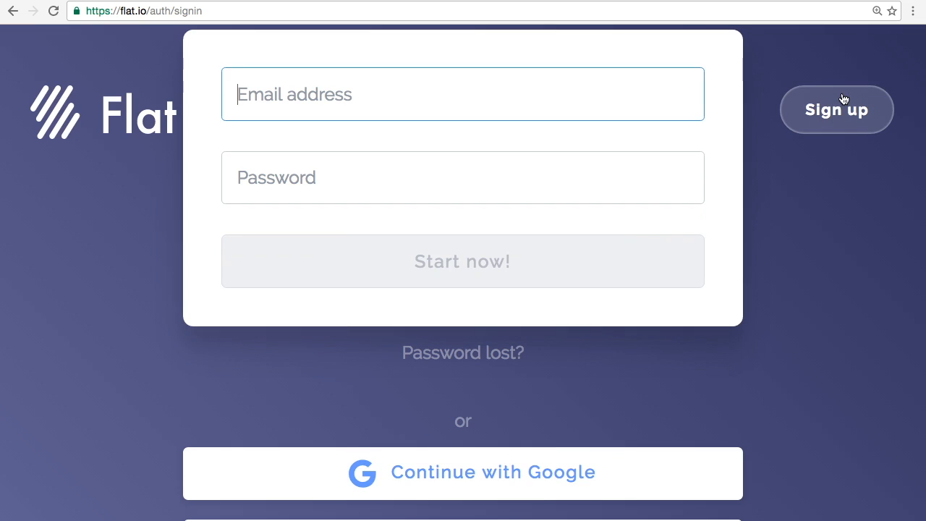
pyautogui.moveTo(606, 371)
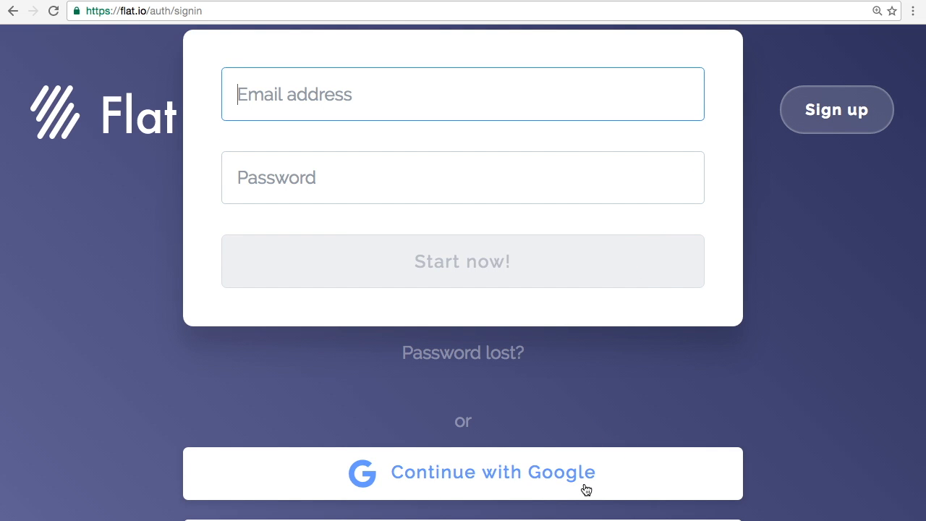
pyautogui.click(470, 472)
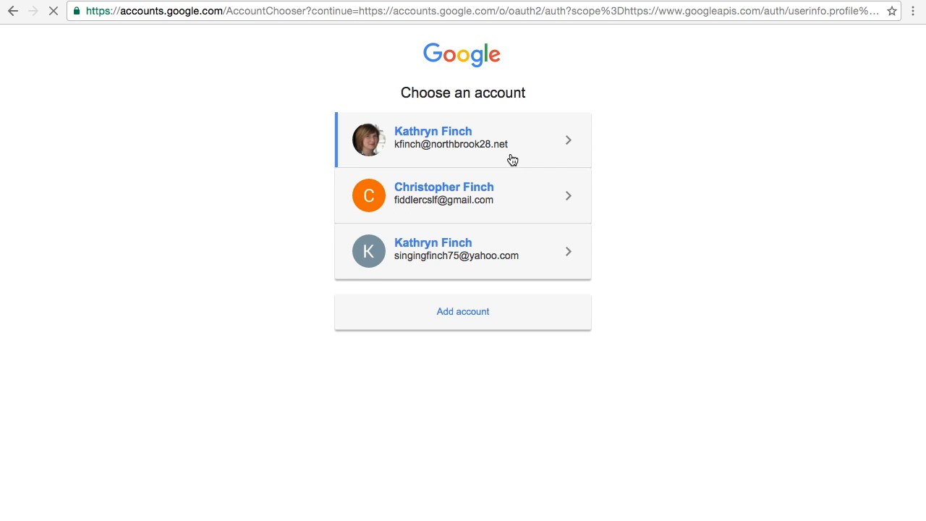
# - Pick the first Google account to finish signing in and land on My scores
pyautogui.click(462, 139)
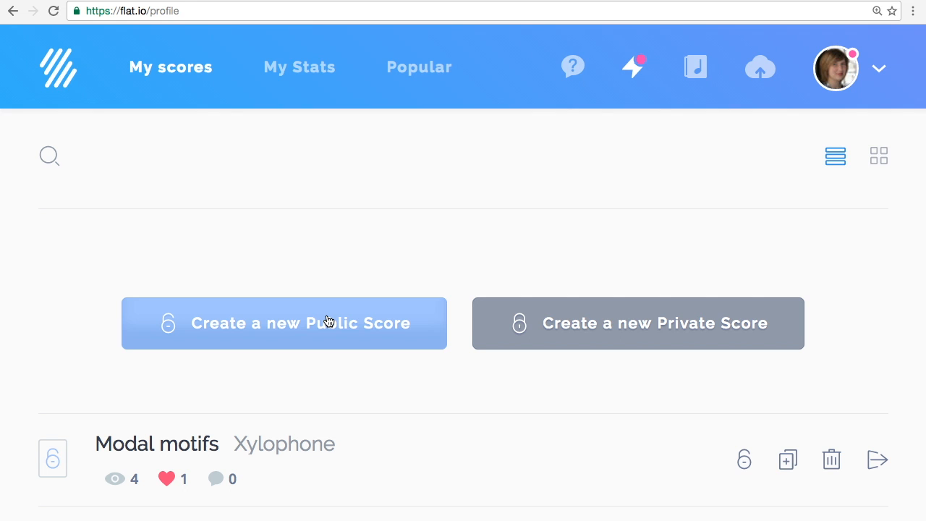
pyautogui.moveTo(573, 350)
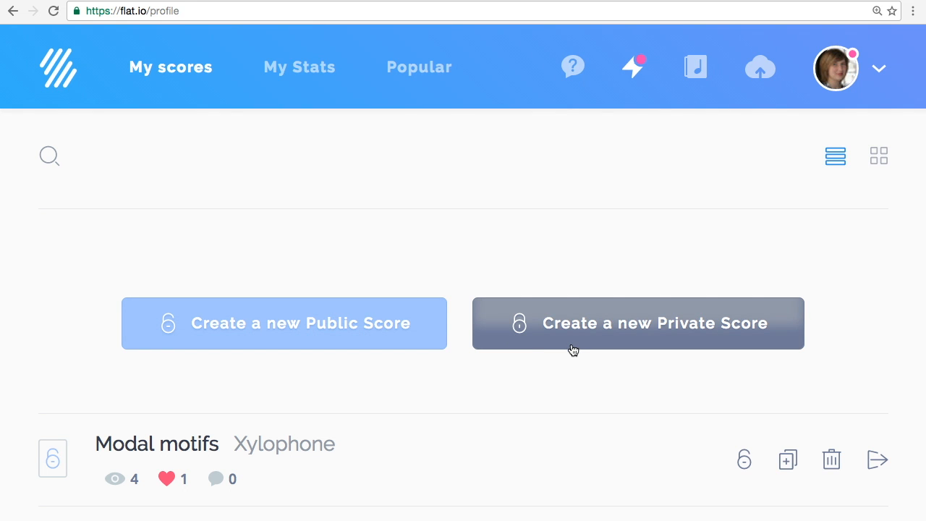
# - Start a new public score titled 'Test' and continue to instrument selection
pyautogui.click(283, 323)
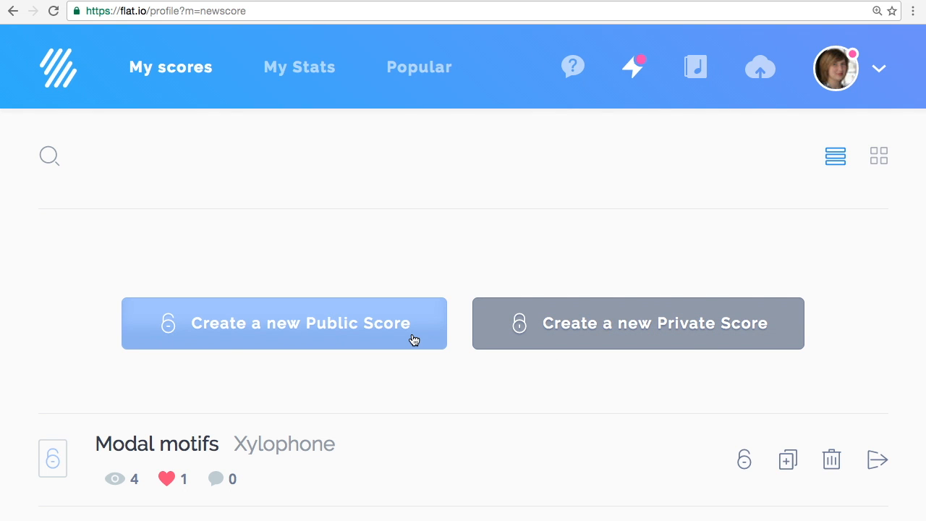
pyautogui.click(283, 322)
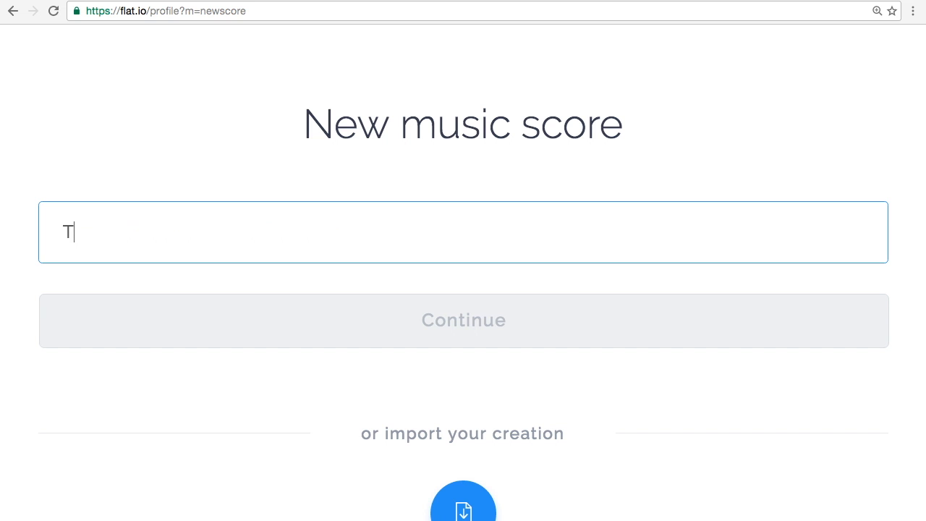
pyautogui.write('est')
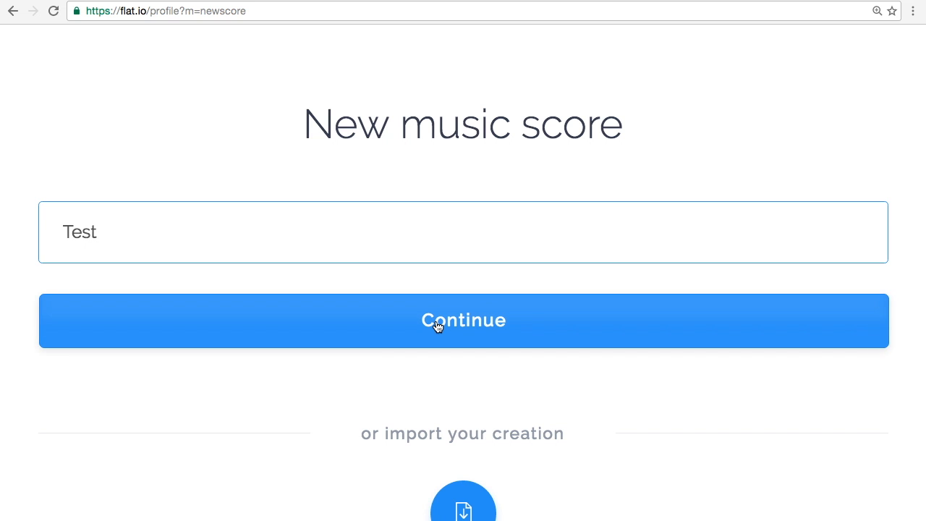
pyautogui.click(463, 320)
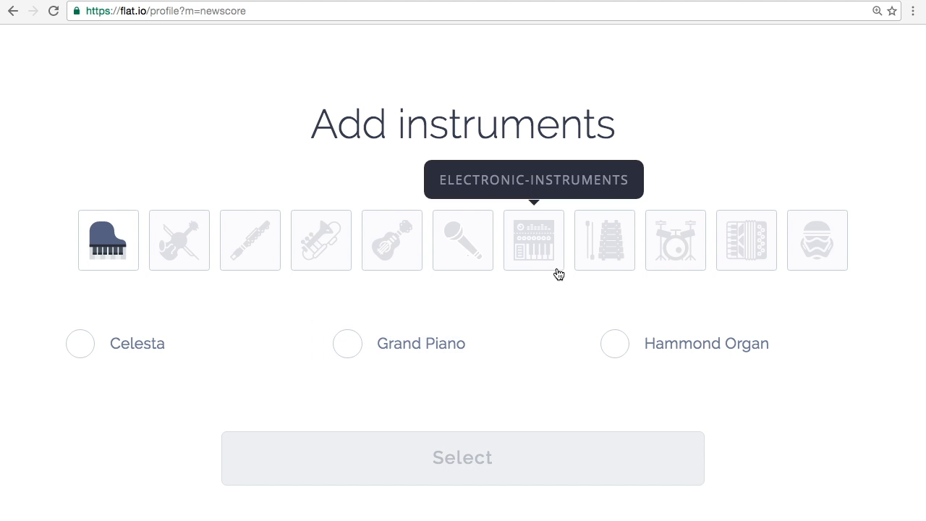
# - Select Grand Piano and Glockenspiel from the mallet percussion as the score's instruments
pyautogui.click(347, 342)
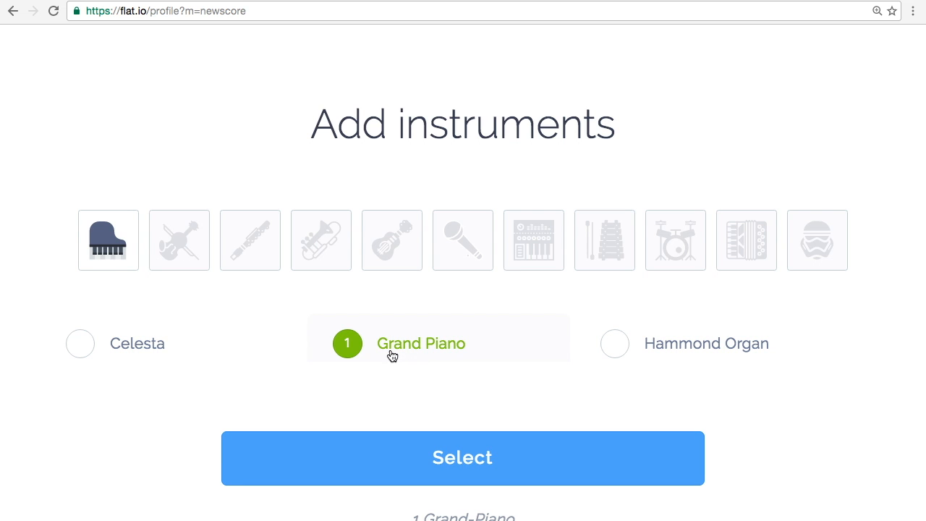
pyautogui.click(347, 343)
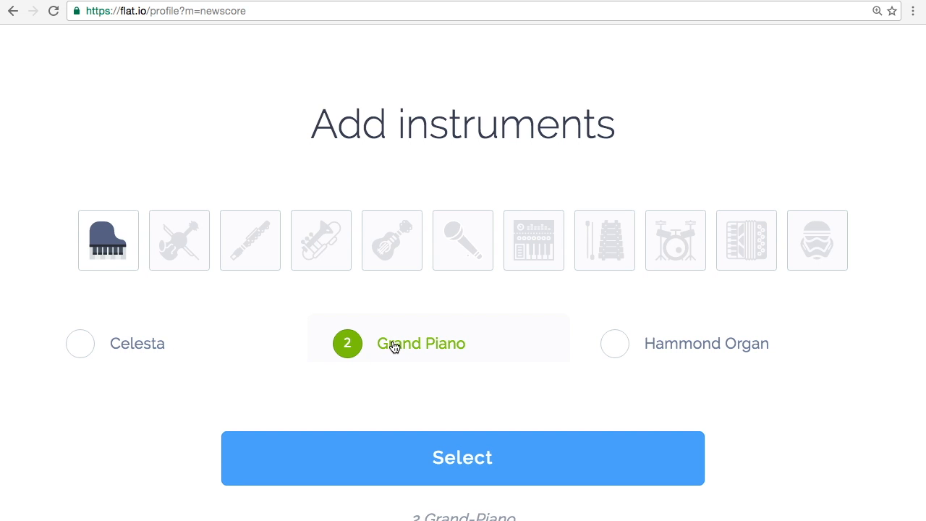
pyautogui.moveTo(401, 377)
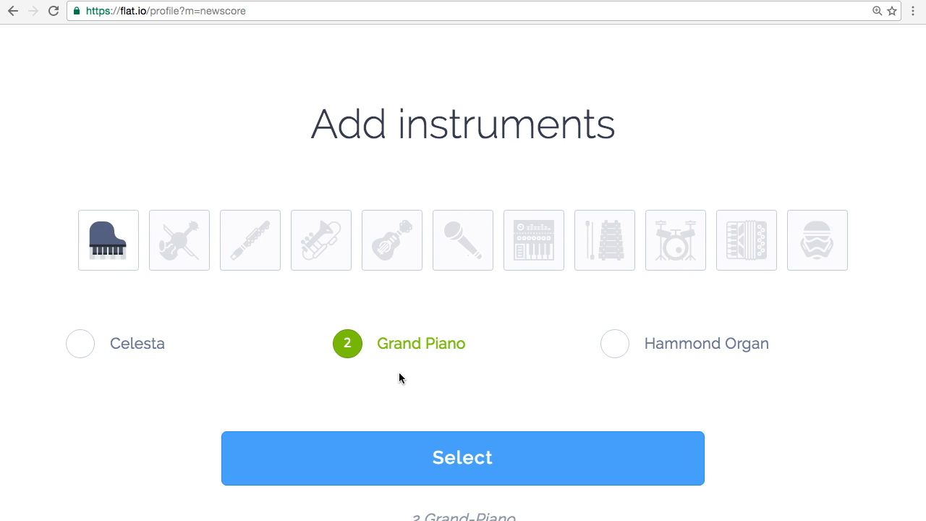
pyautogui.moveTo(533, 240)
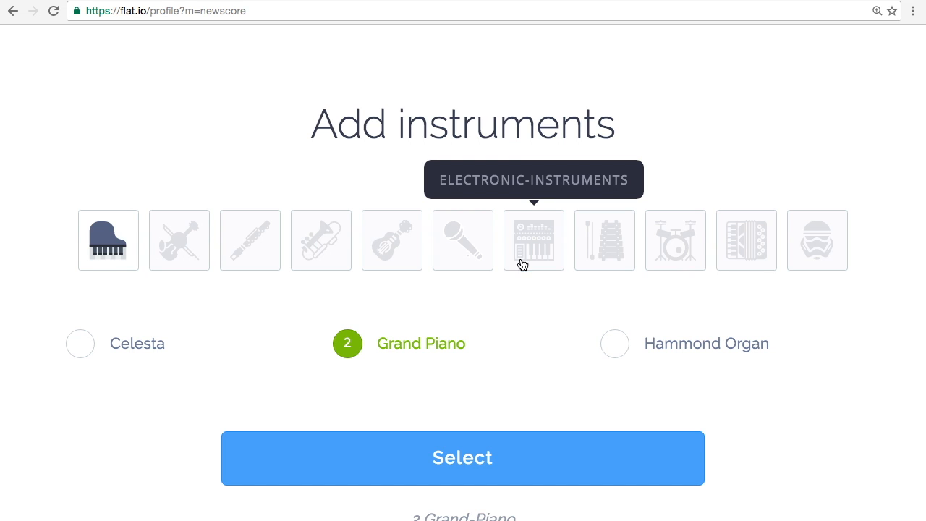
pyautogui.click(604, 239)
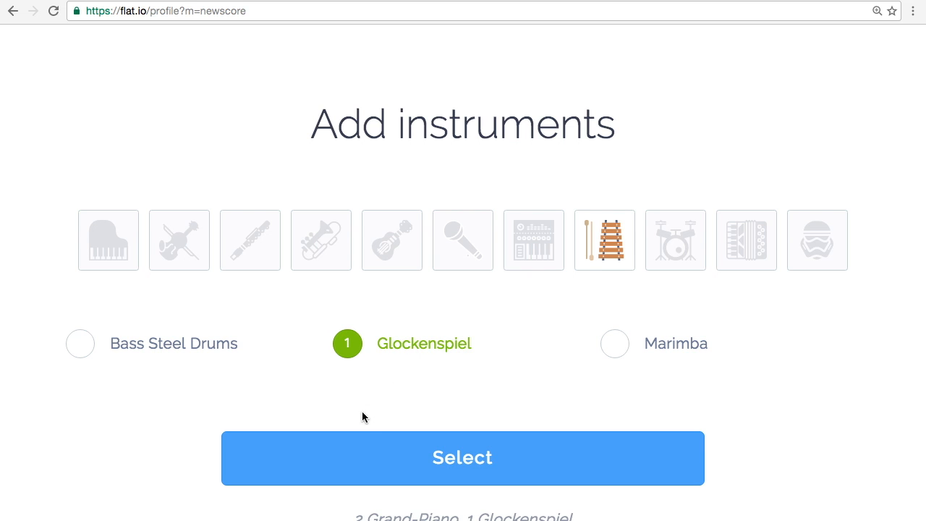
pyautogui.click(463, 457)
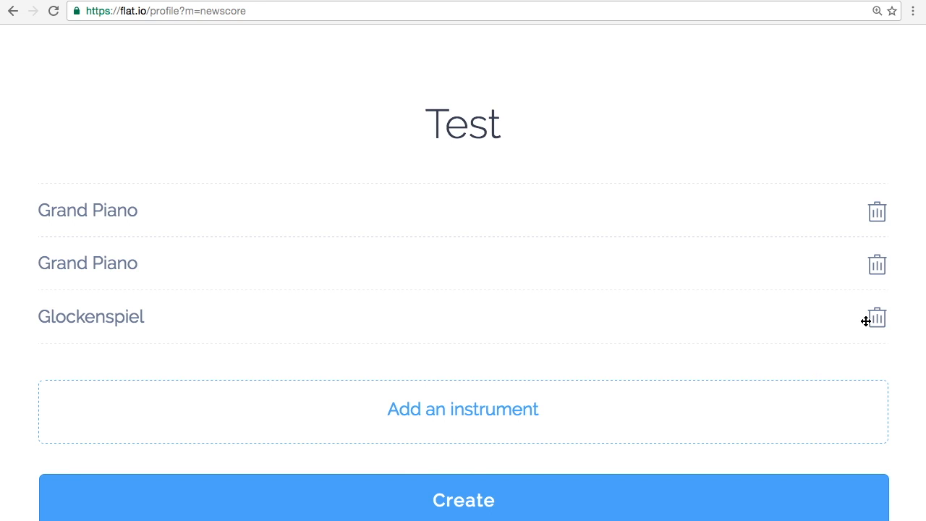
# - Remove the duplicate Grand Piano and add an Acoustic Snare Drum
pyautogui.click(876, 264)
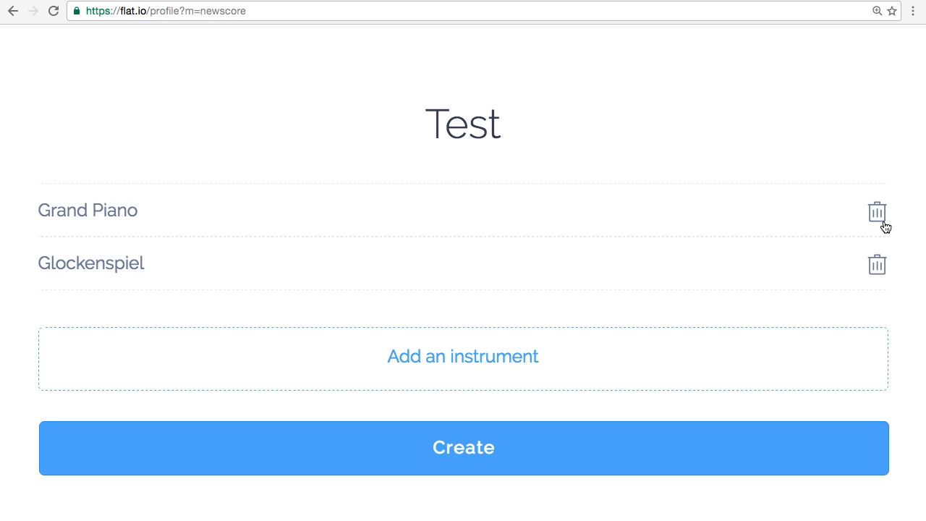
pyautogui.click(463, 355)
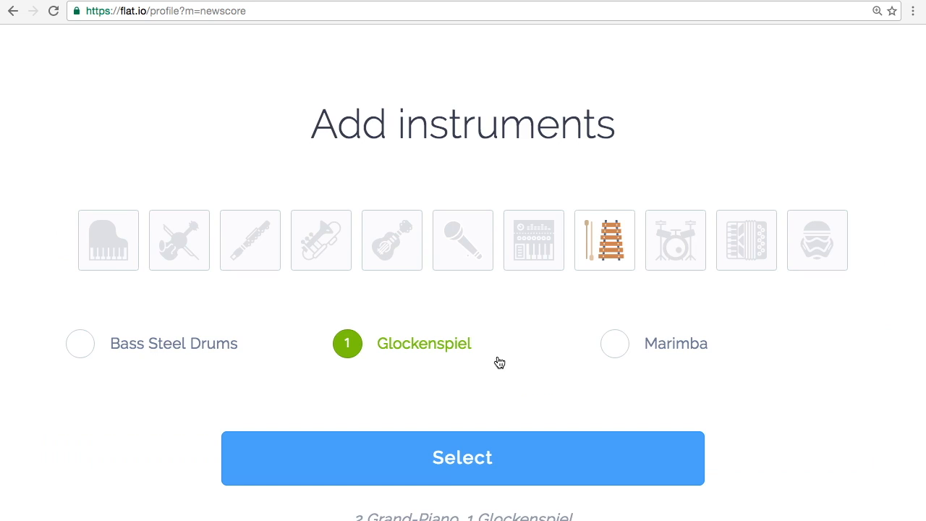
pyautogui.click(674, 239)
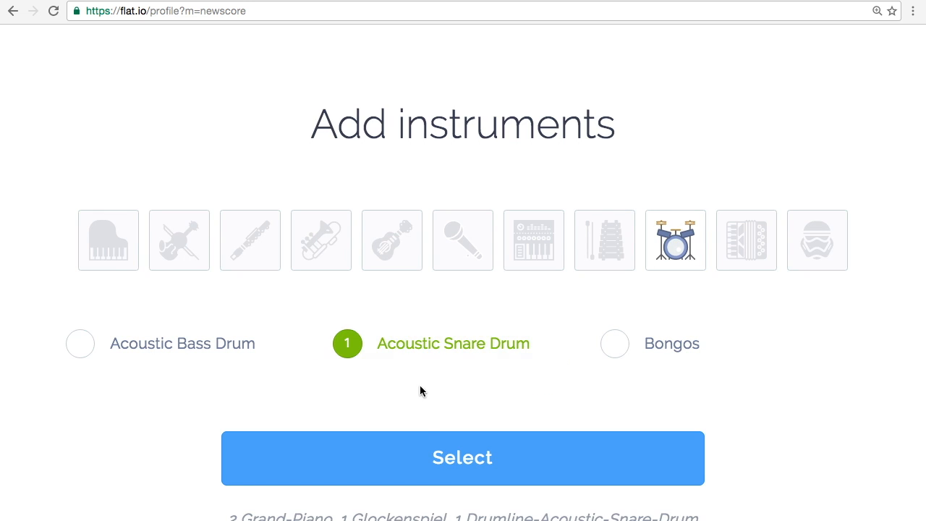
pyautogui.click(462, 457)
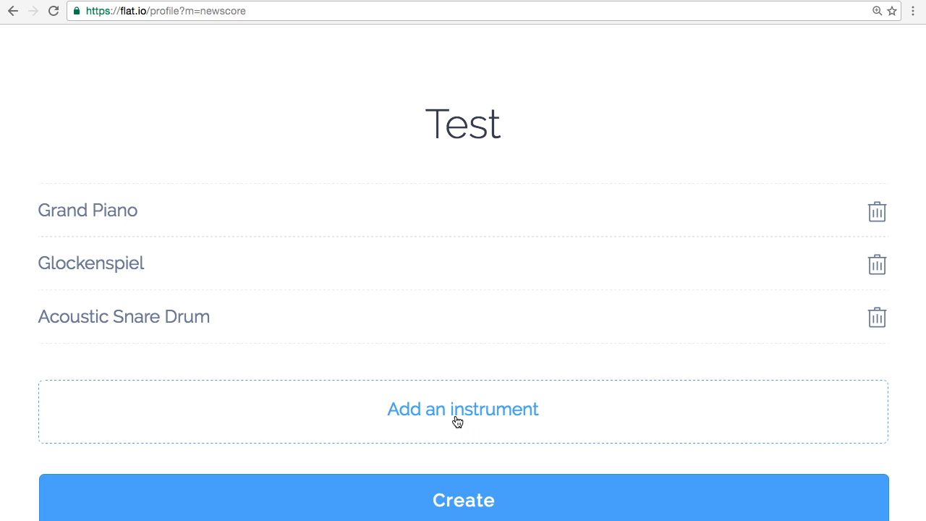
pyautogui.moveTo(495, 476)
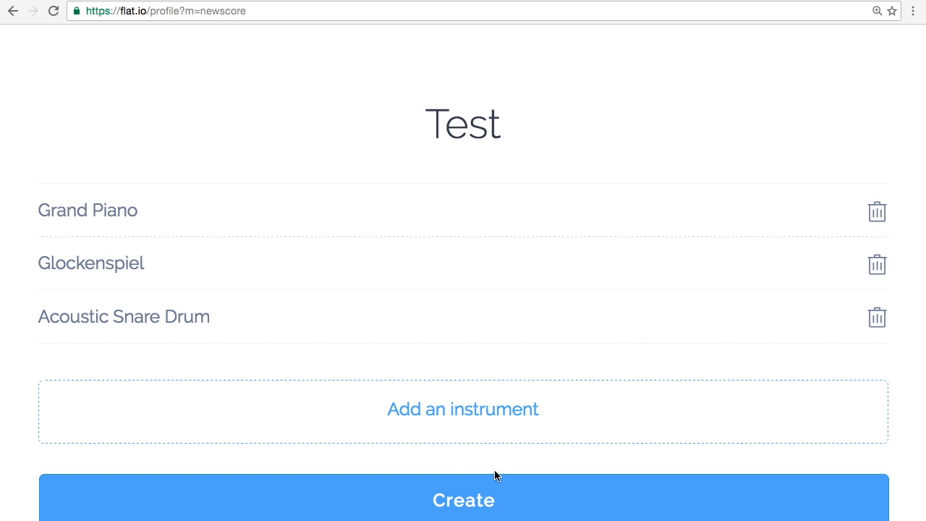
# - Create the score with a one-sharp key and 3 beats per measure, then start composing
pyautogui.click(463, 499)
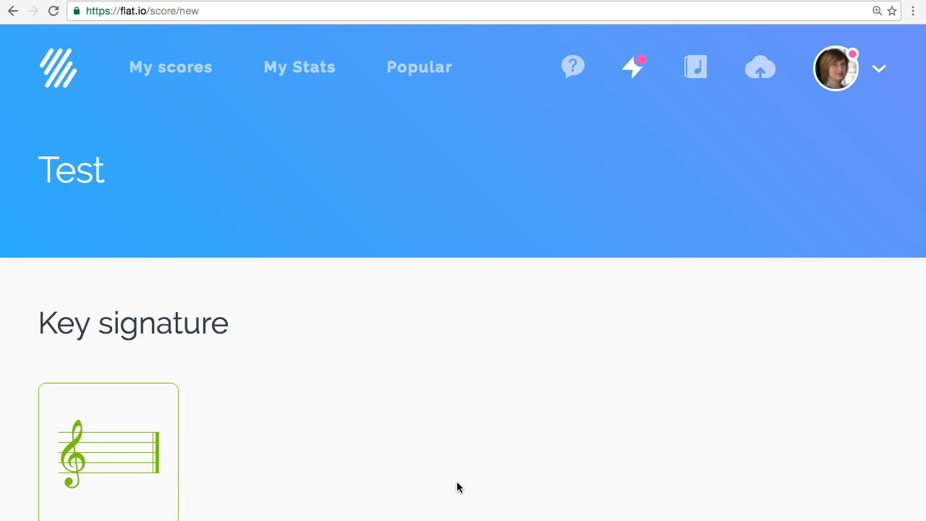
pyautogui.scroll(-3)
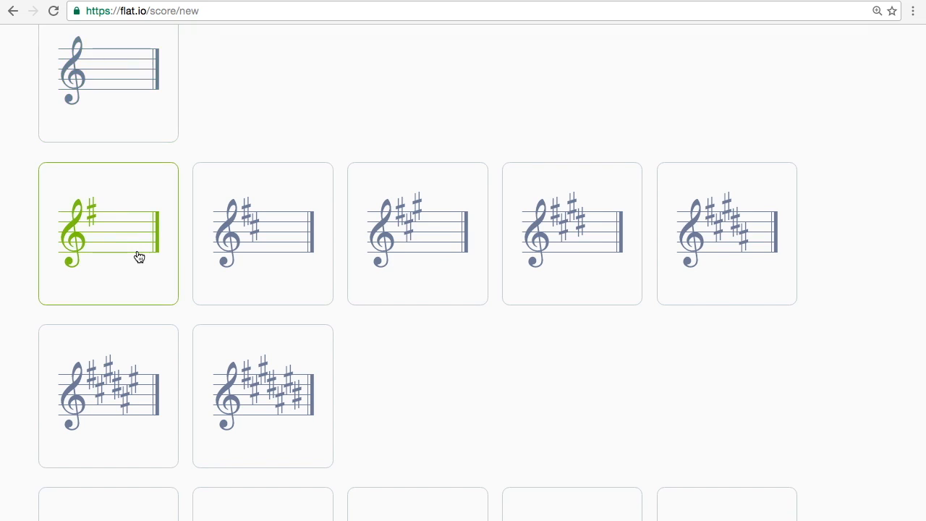
pyautogui.scroll(-3)
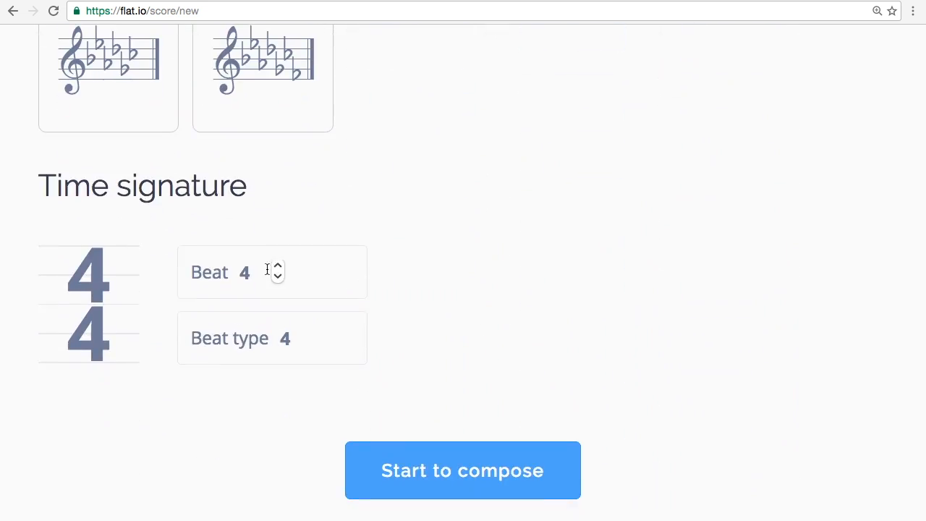
pyautogui.click(277, 277)
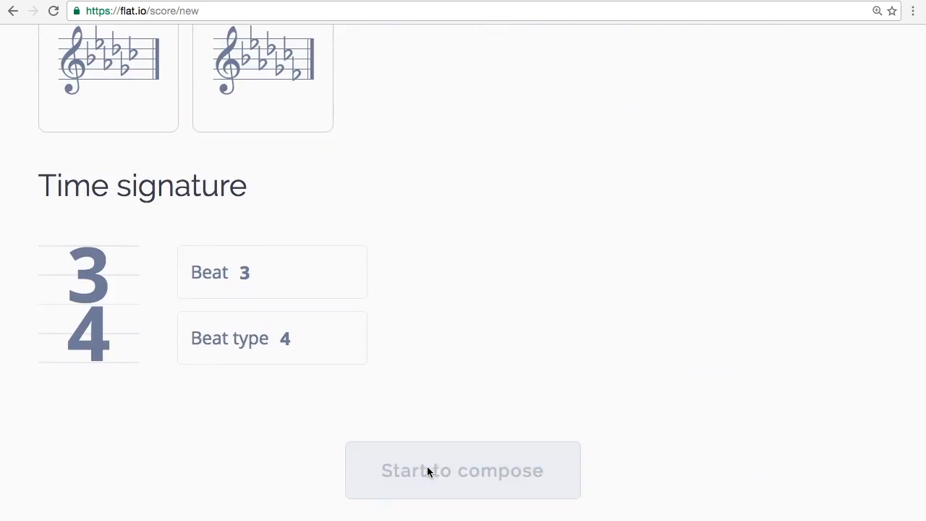
pyautogui.click(463, 470)
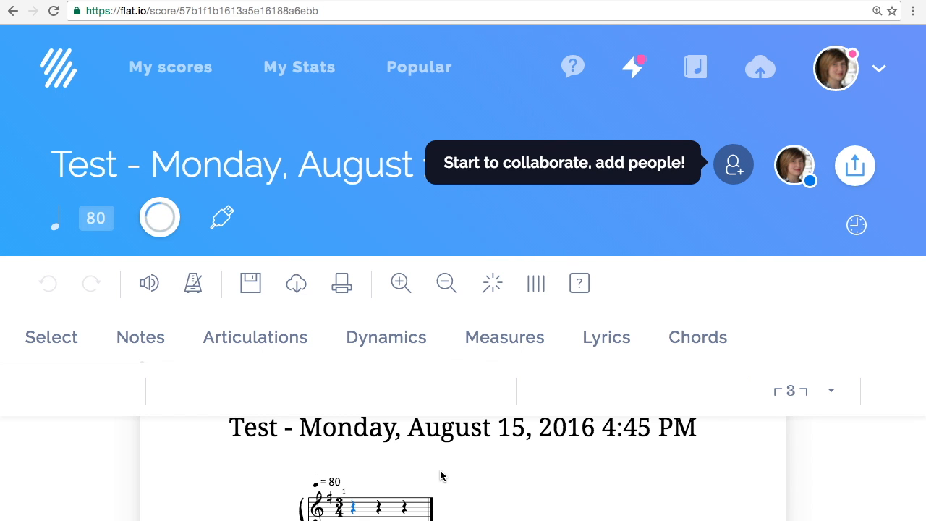
# - Zoom into the staves and switch the score to horizontal track display
pyautogui.click(140, 337)
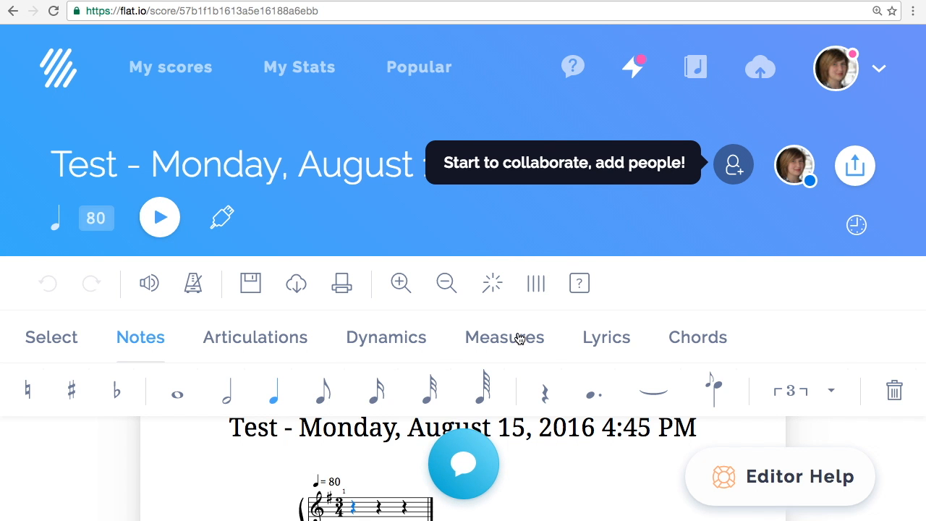
pyautogui.moveTo(315, 217)
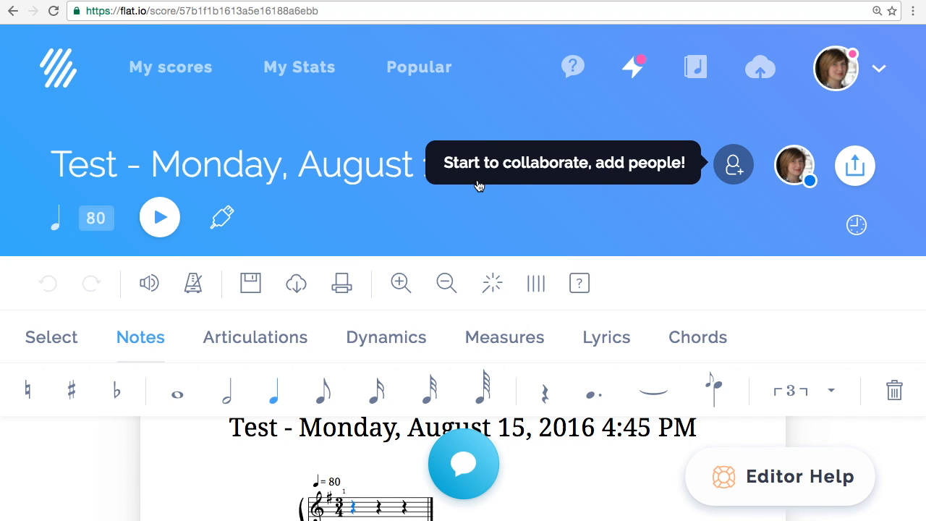
pyautogui.moveTo(269, 385)
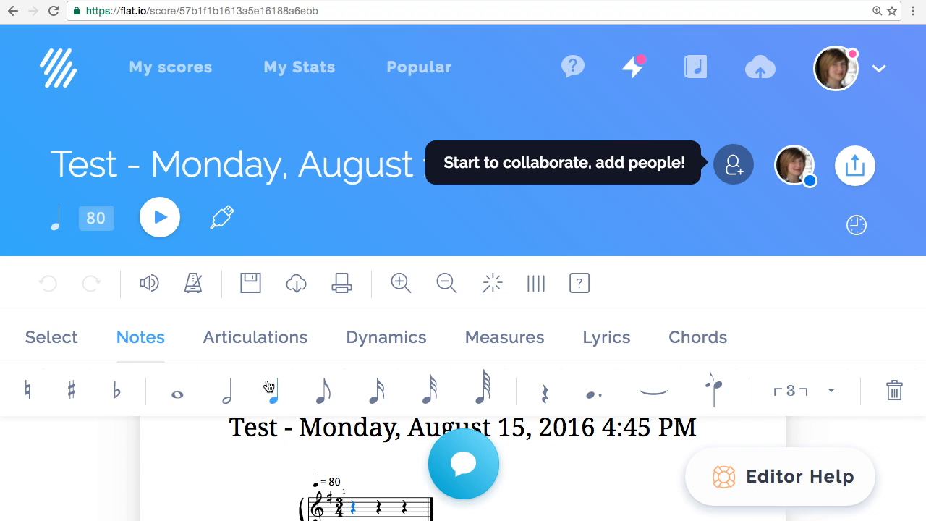
pyautogui.moveTo(391, 376)
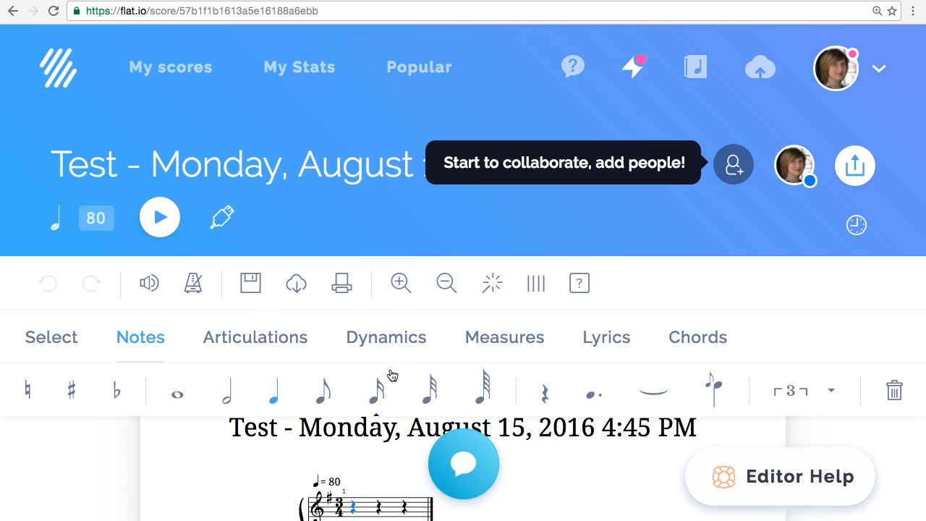
pyautogui.moveTo(579, 474)
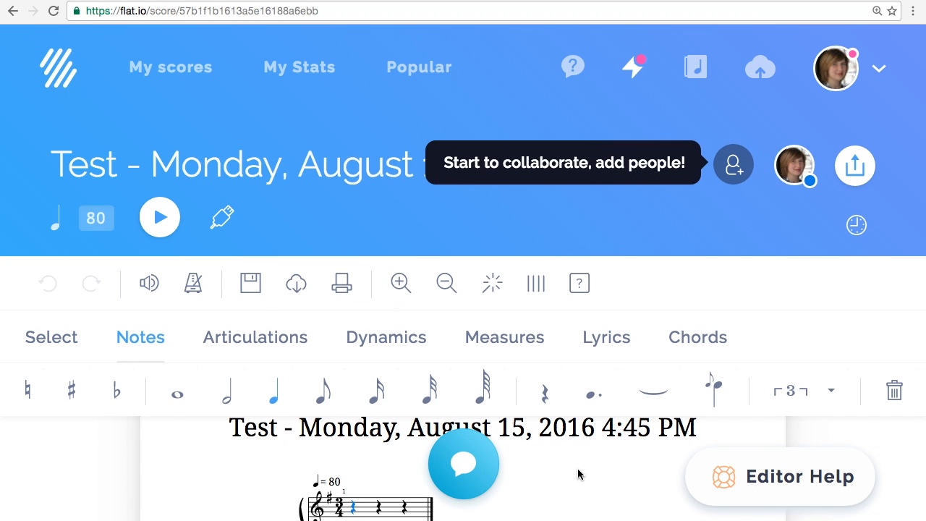
pyautogui.scroll(-3)
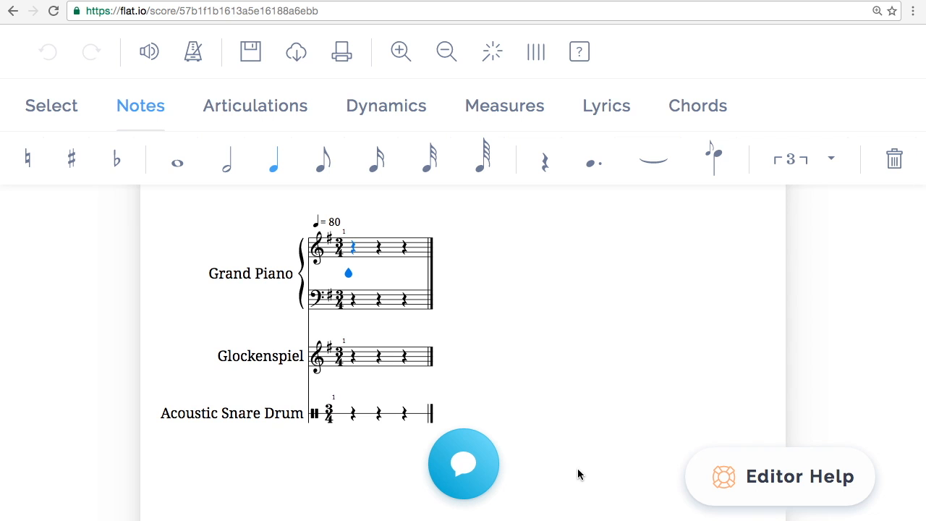
pyautogui.moveTo(400, 51)
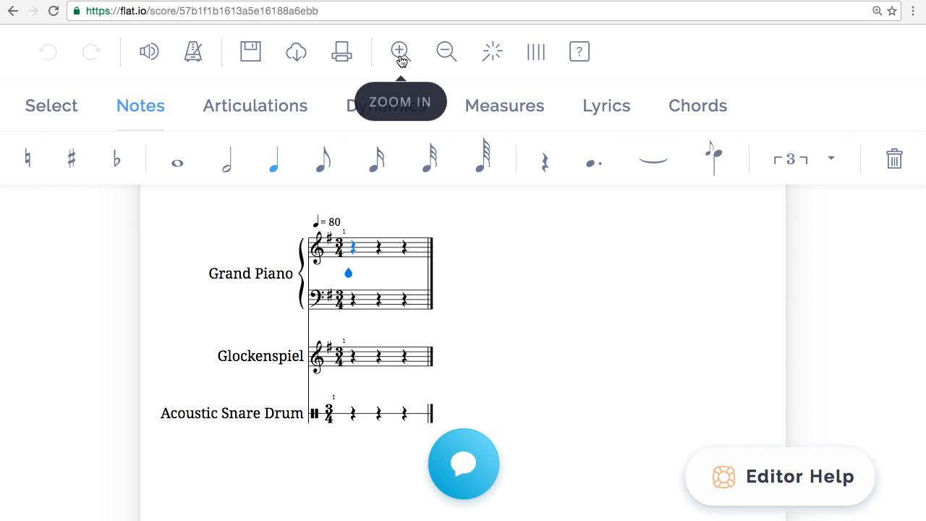
pyautogui.moveTo(446, 51)
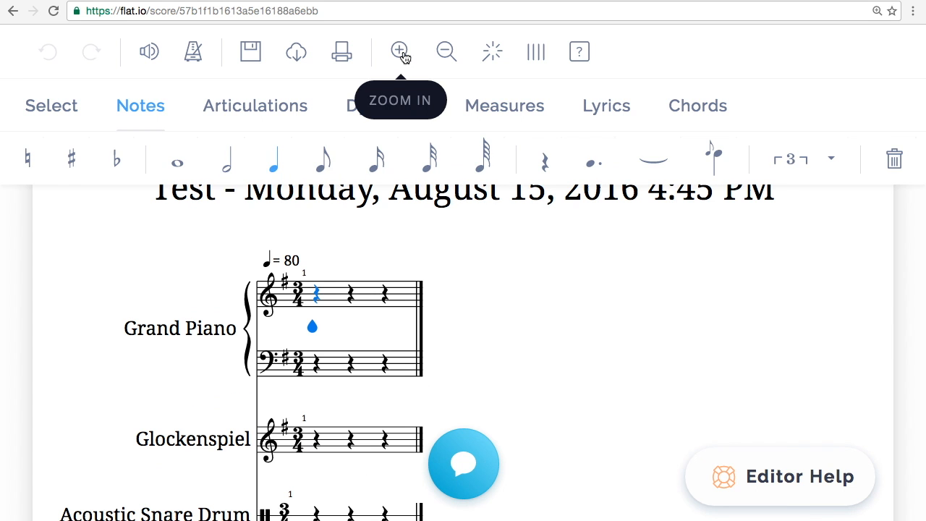
pyautogui.click(535, 52)
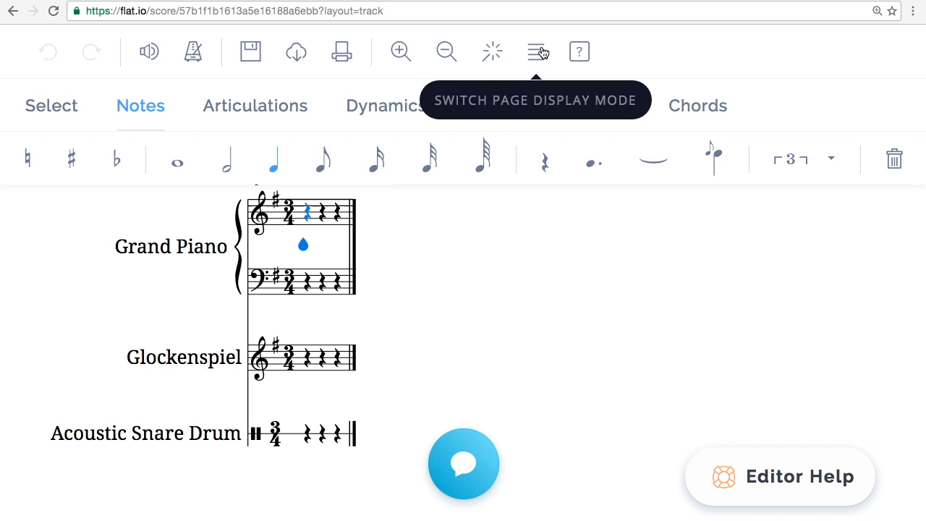
pyautogui.moveTo(214, 145)
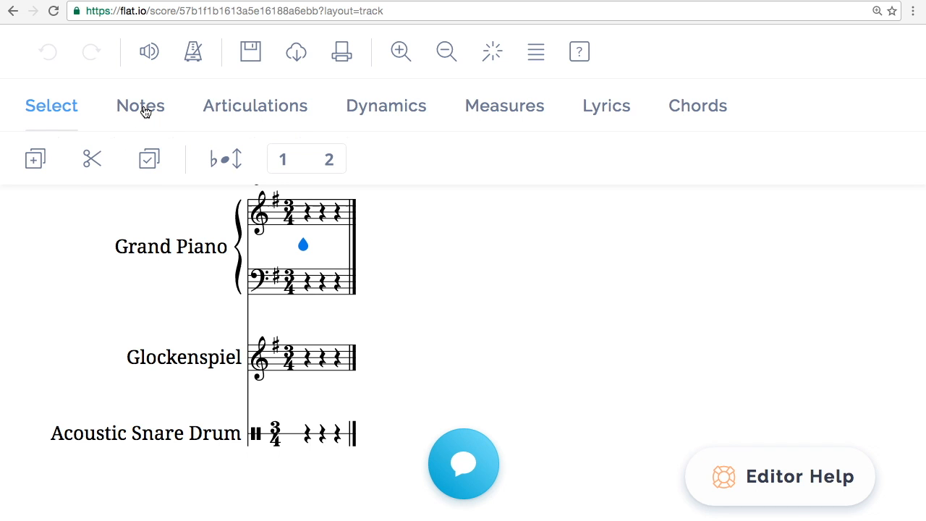
# - Add three quarter notes to piano measure 1 and one to measure 2, browsing articulations and dynamics
pyautogui.click(140, 106)
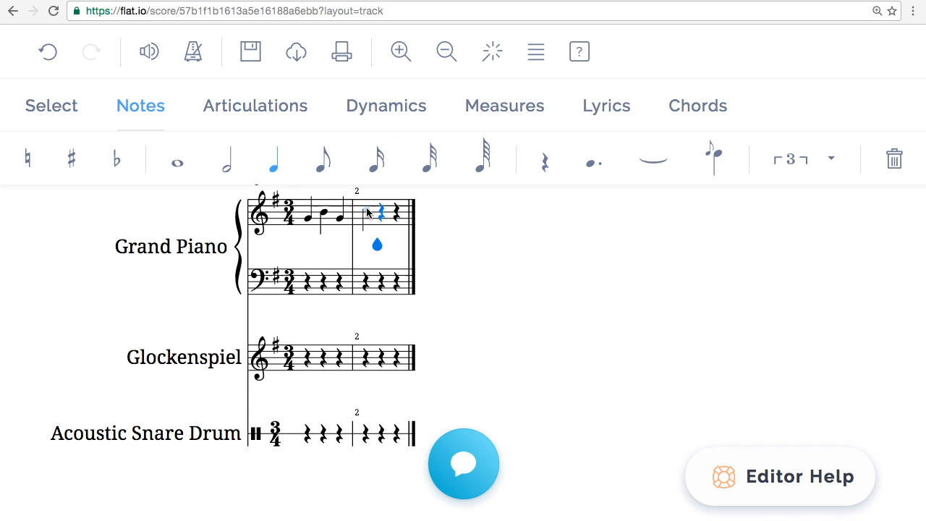
pyautogui.click(369, 210)
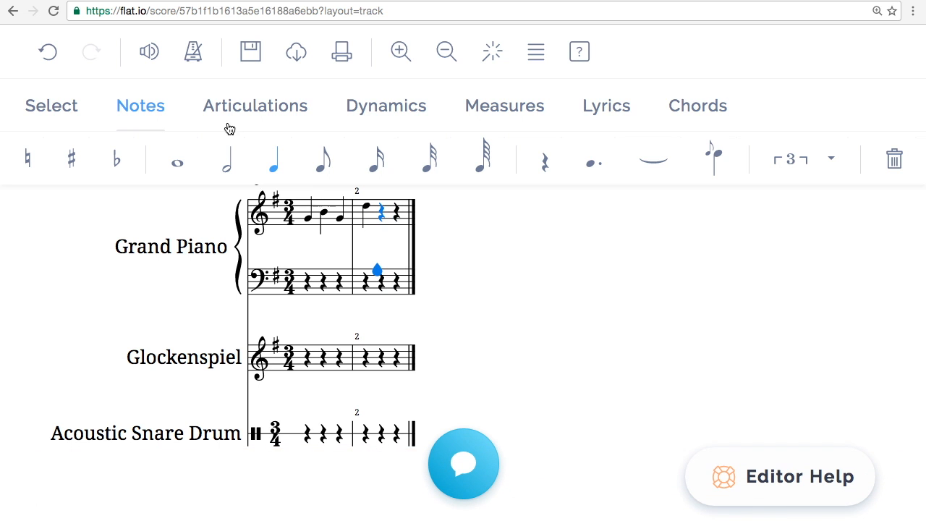
pyautogui.click(254, 106)
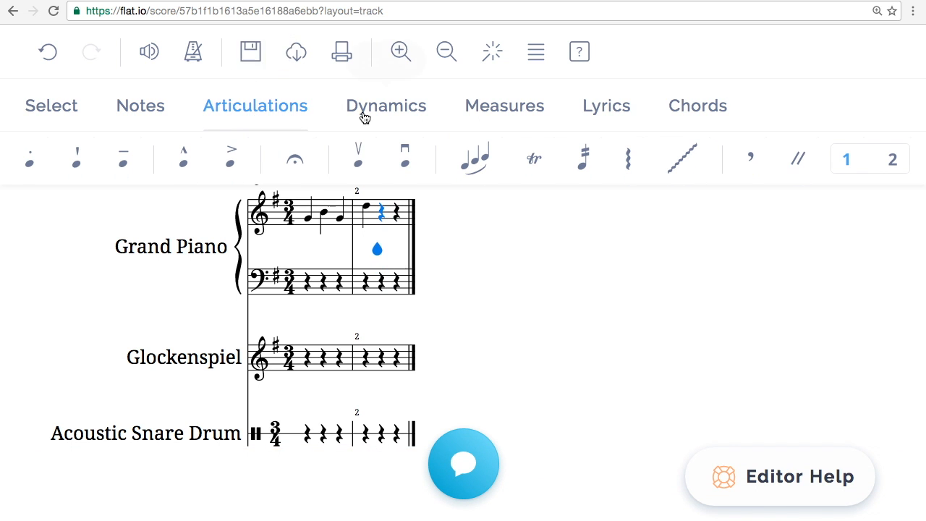
pyautogui.click(385, 105)
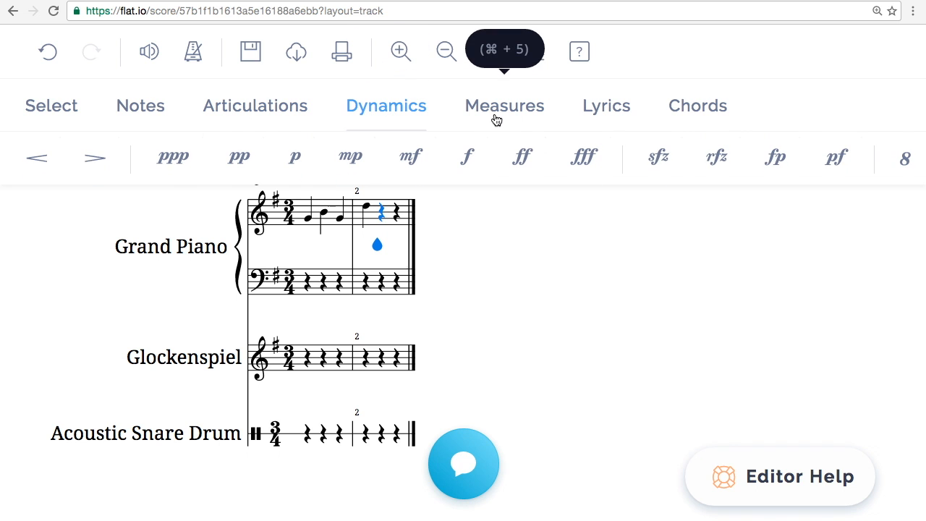
# - In the Lyrics tab, enter 'This is my song.' syllable by syllable under the notes
pyautogui.click(606, 105)
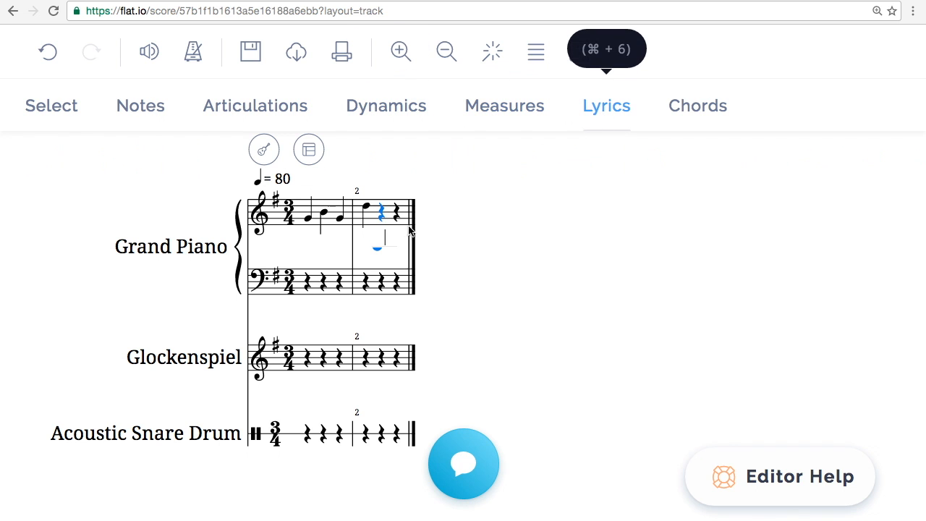
pyautogui.write('This is my song.')
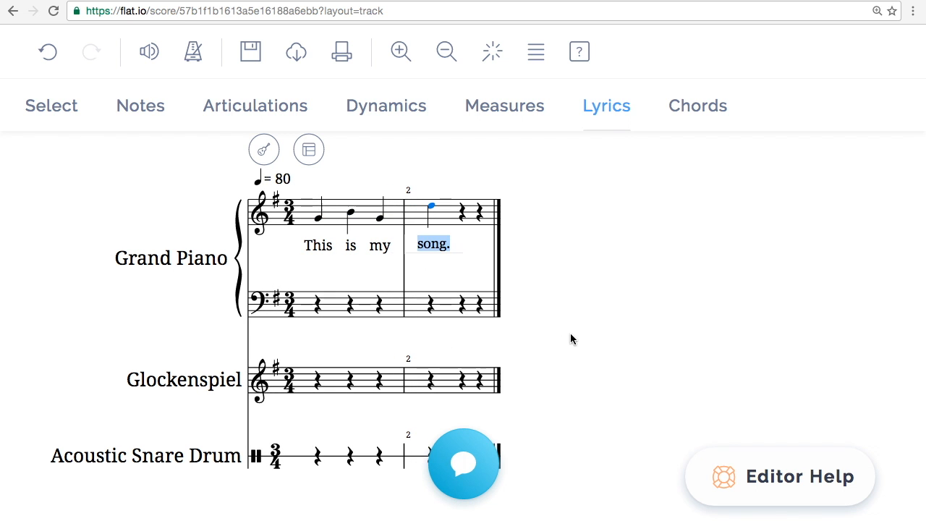
pyautogui.moveTo(668, 171)
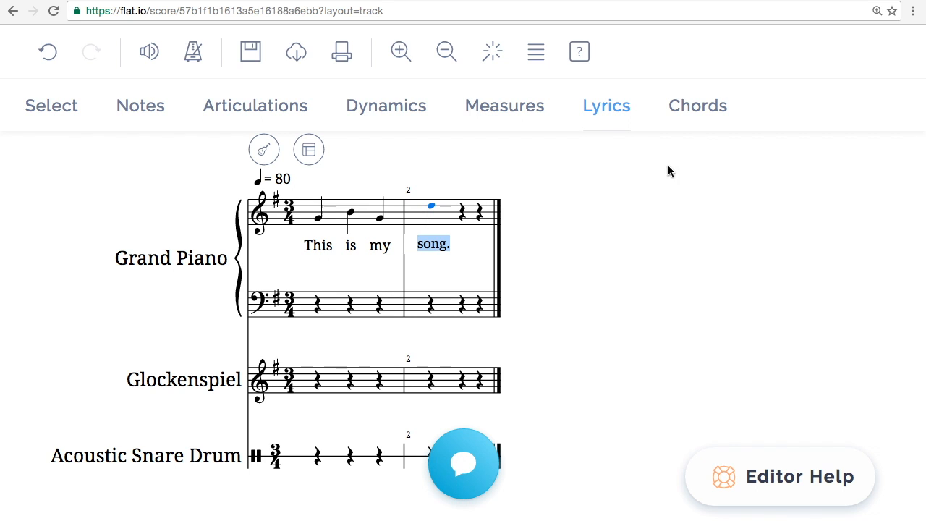
pyautogui.moveTo(244, 89)
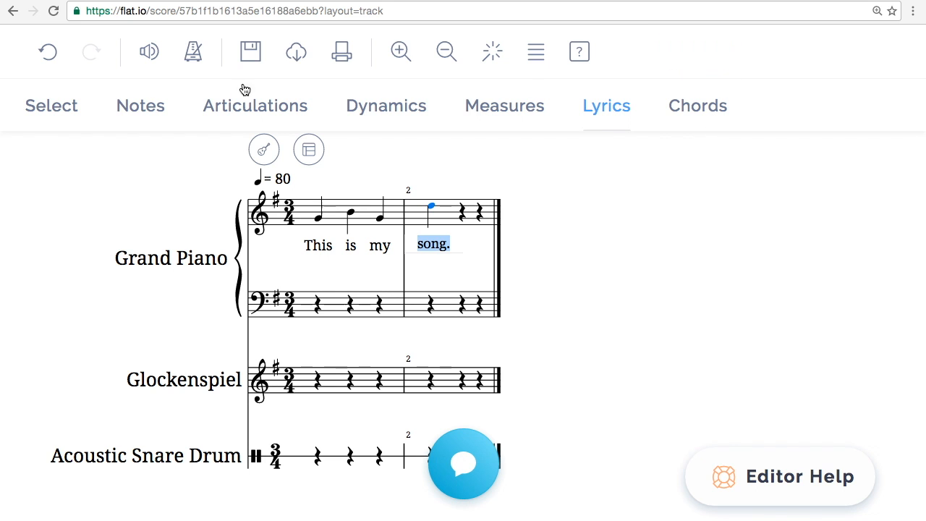
pyautogui.moveTo(249, 51)
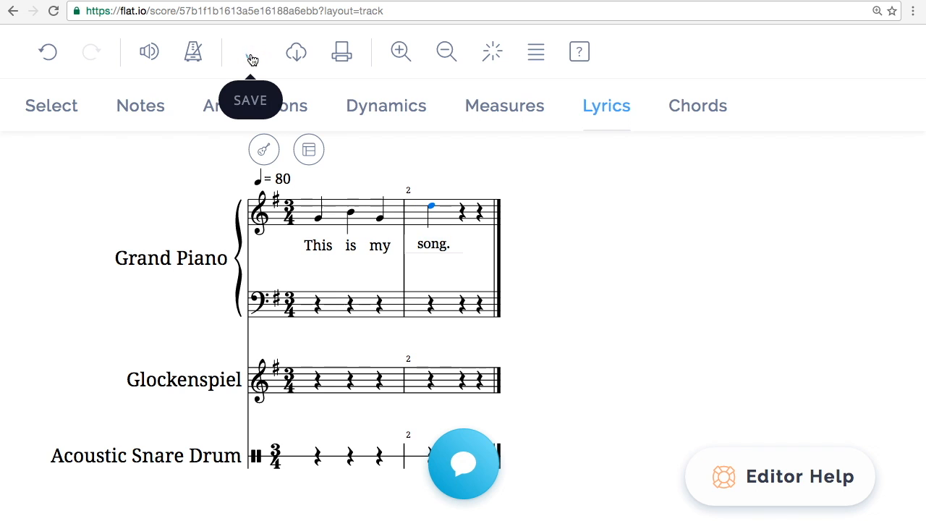
pyautogui.moveTo(296, 52)
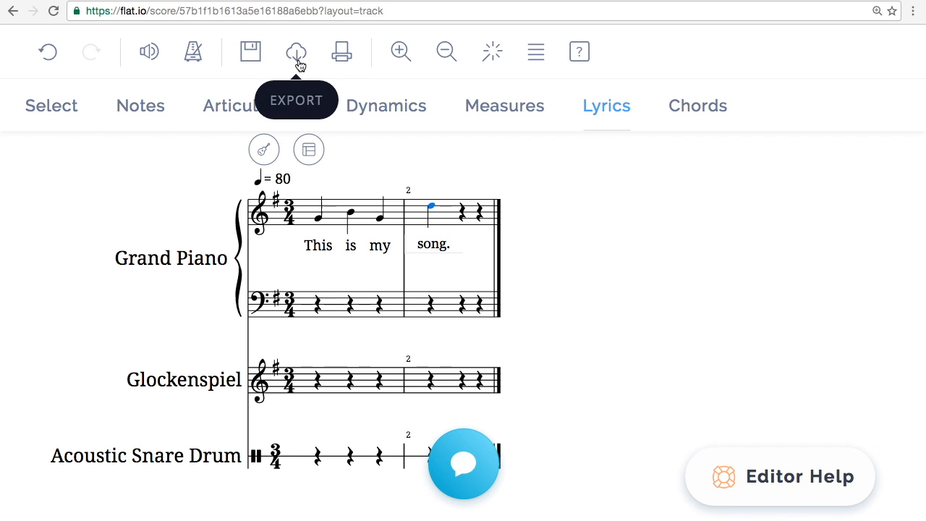
# - Show the Export dropdown listing PDF and other download formats
pyautogui.click(295, 52)
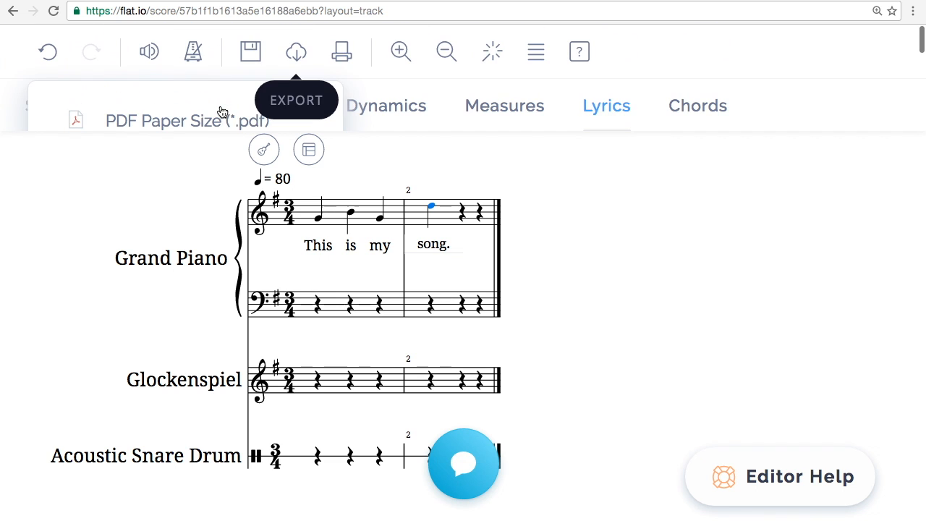
pyautogui.moveTo(341, 51)
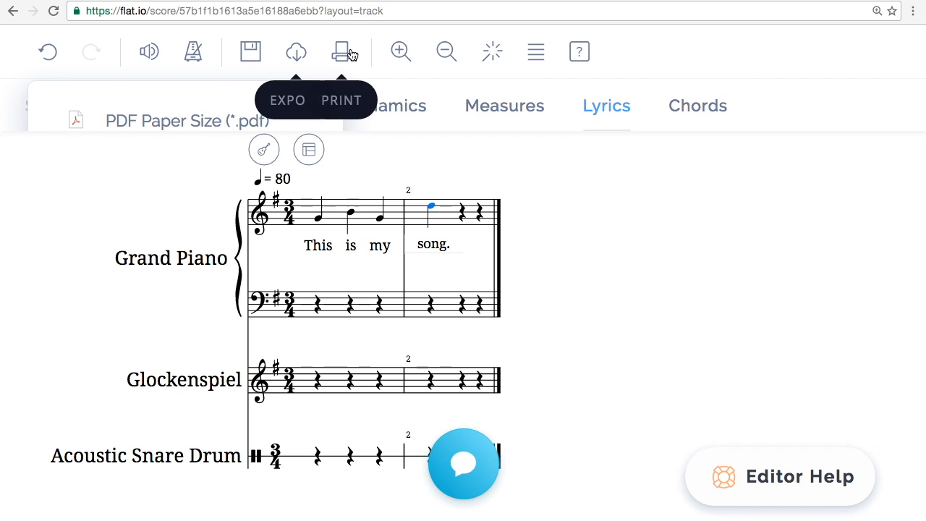
pyautogui.moveTo(614, 230)
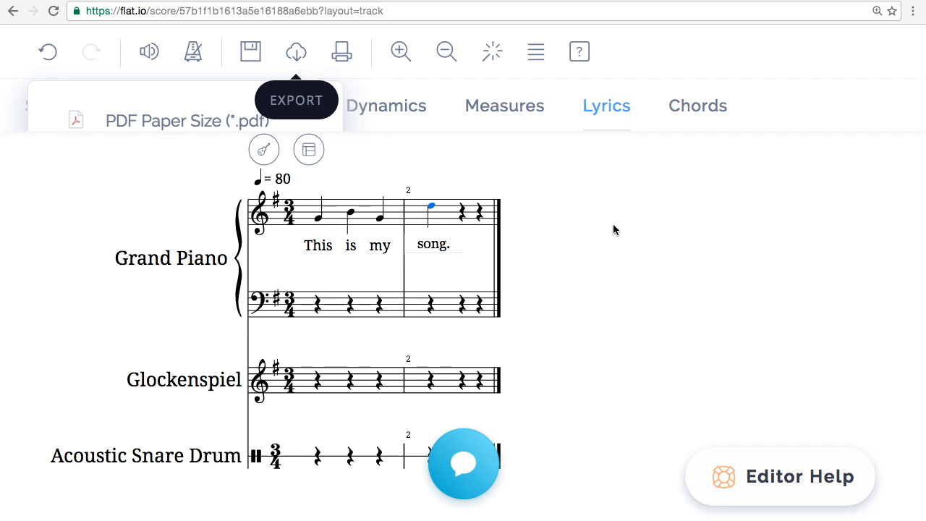
pyautogui.moveTo(263, 159)
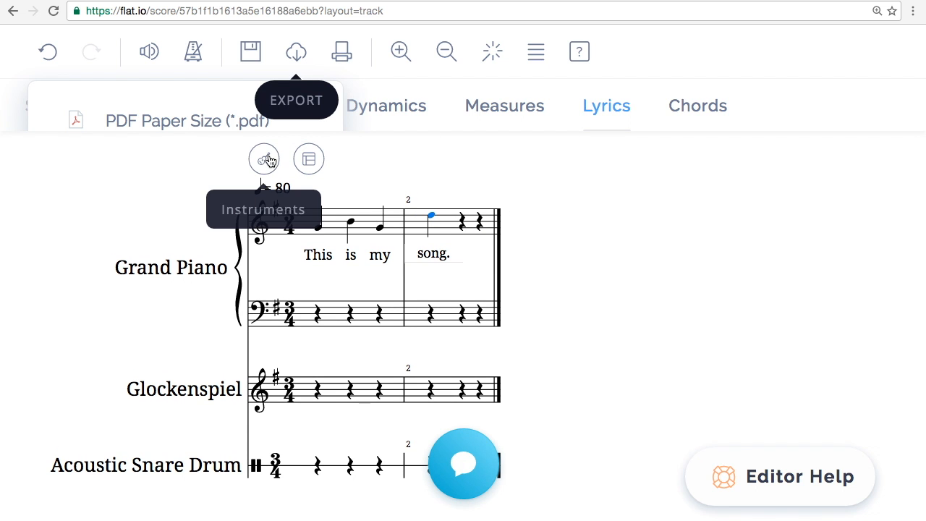
# - In Instruments settings, delete the extra Grand Piano part and return to the score
pyautogui.click(264, 158)
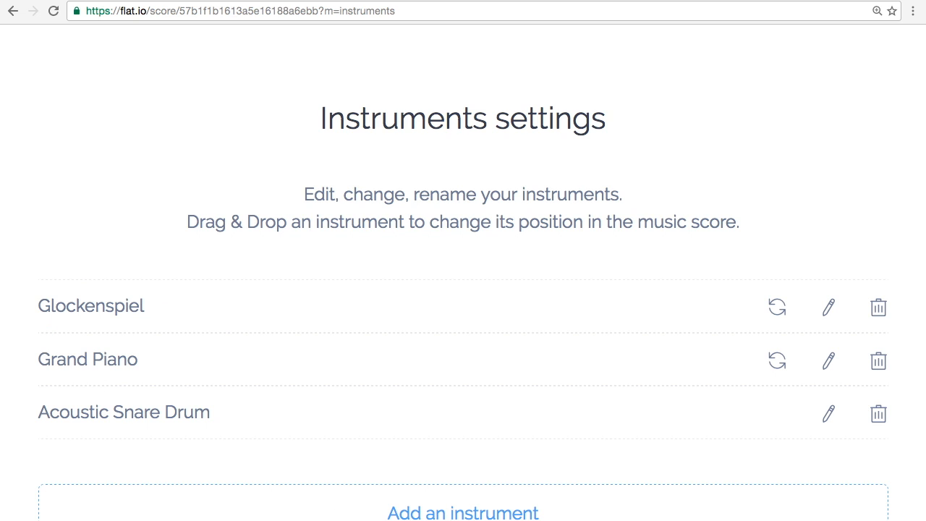
pyautogui.click(462, 510)
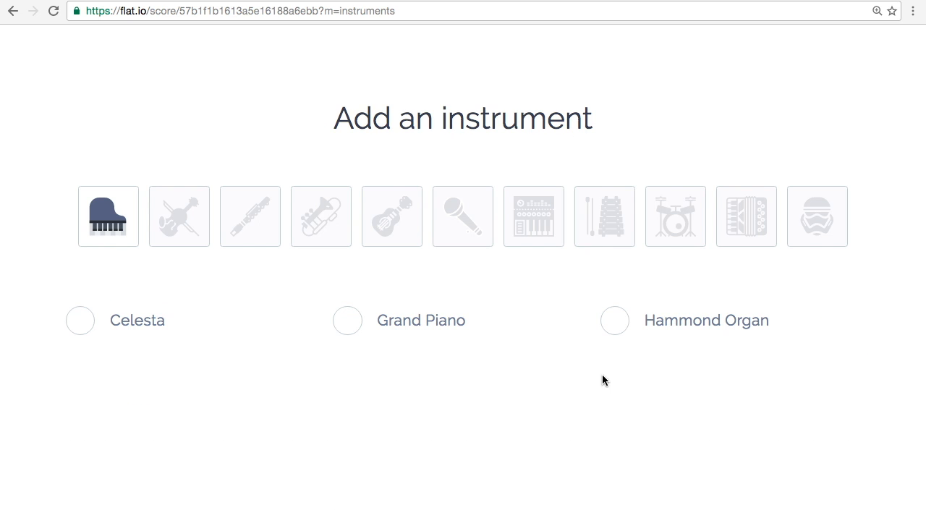
pyautogui.moveTo(423, 309)
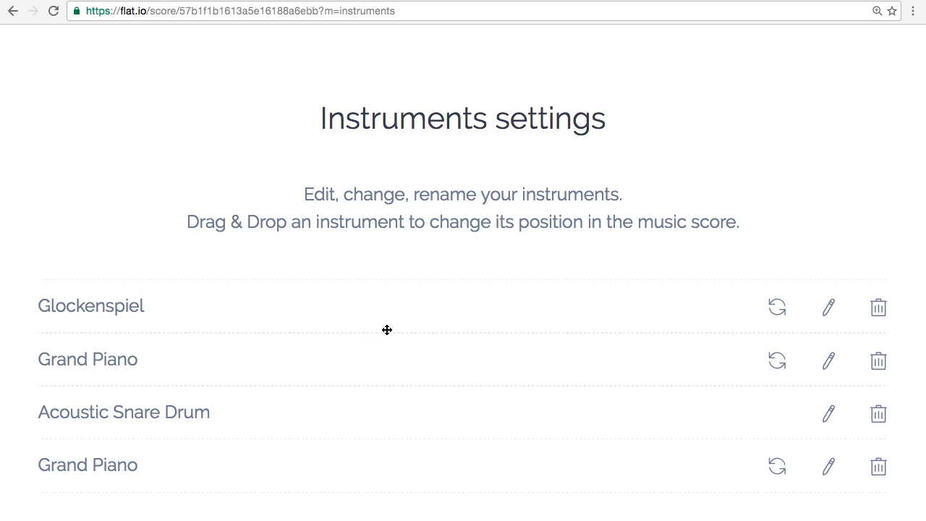
pyautogui.moveTo(878, 466)
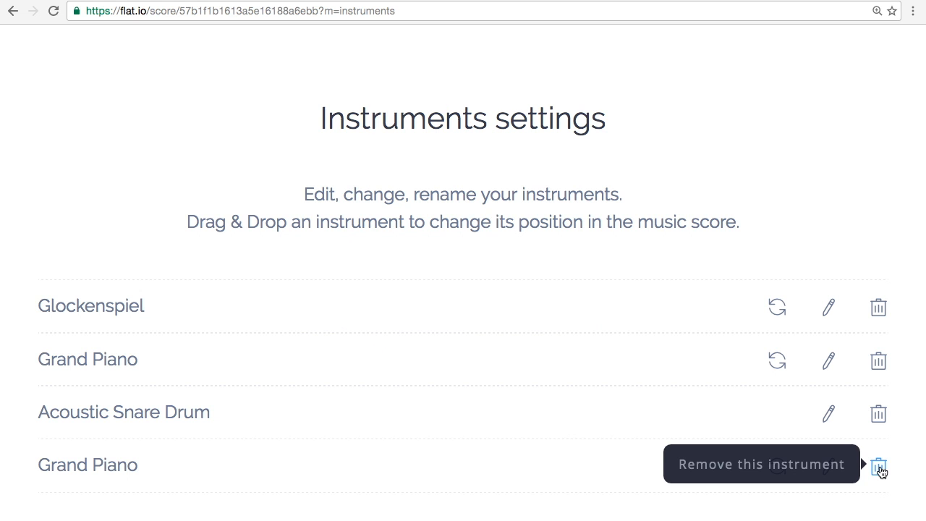
pyautogui.click(878, 466)
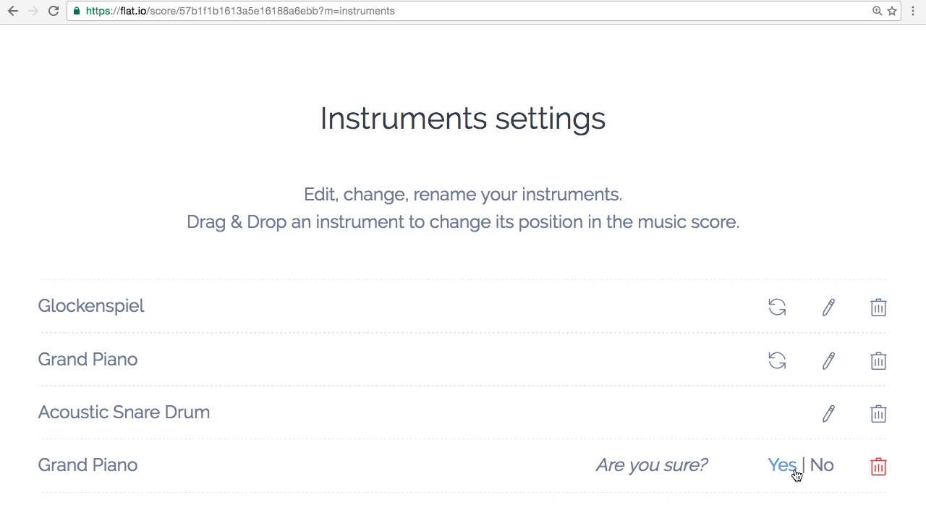
pyautogui.click(782, 464)
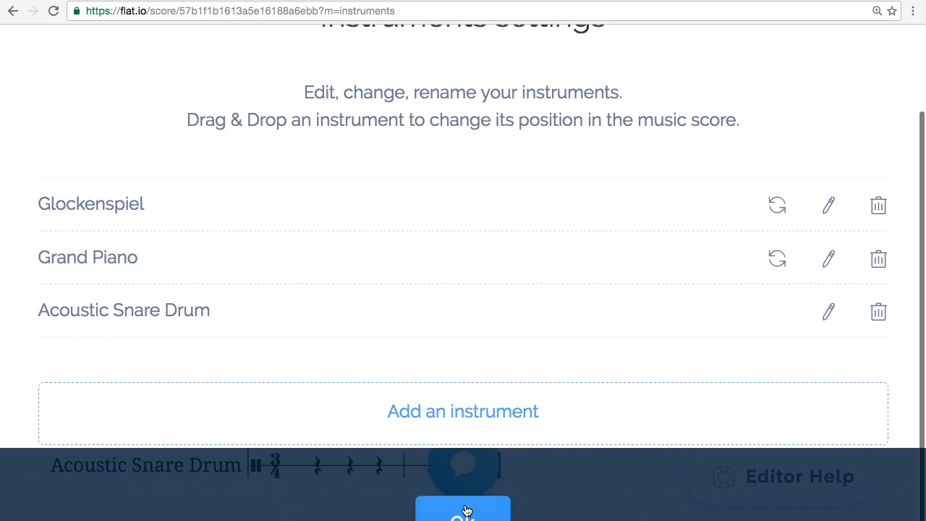
pyautogui.click(462, 508)
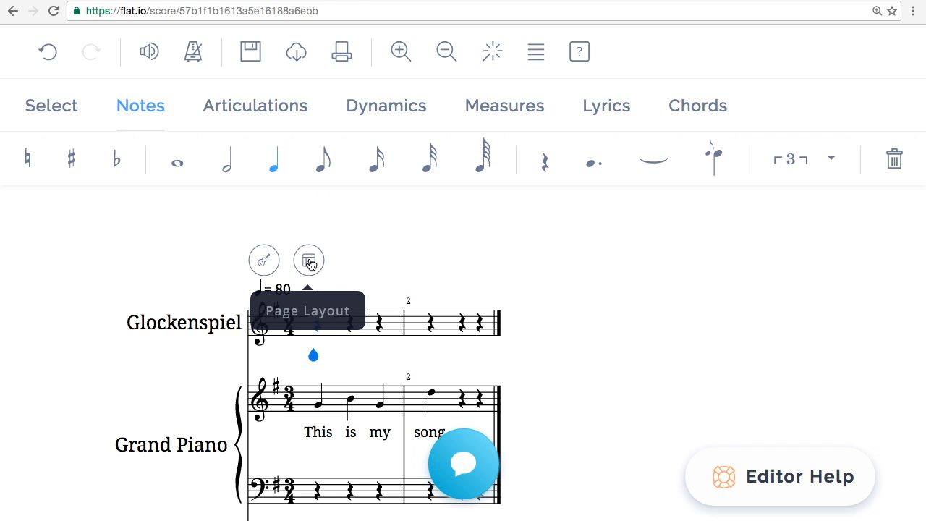
# - Zoom out twice on the Test score, then play it briefly from the first measure and stop
pyautogui.click(308, 259)
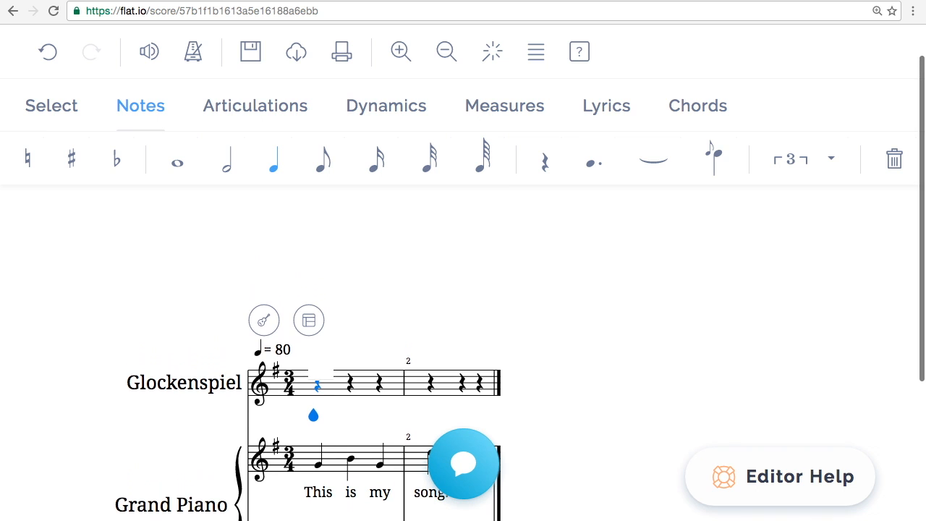
pyautogui.moveTo(658, 267)
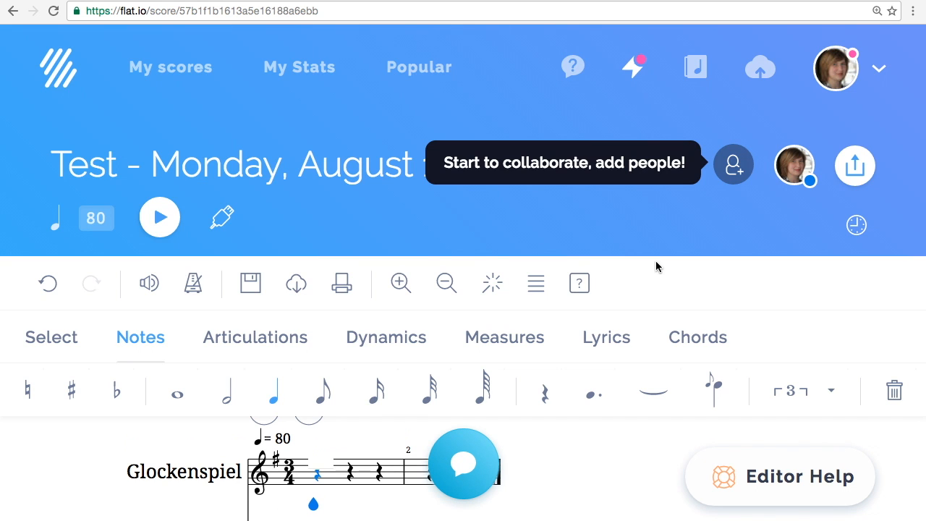
pyautogui.click(446, 283)
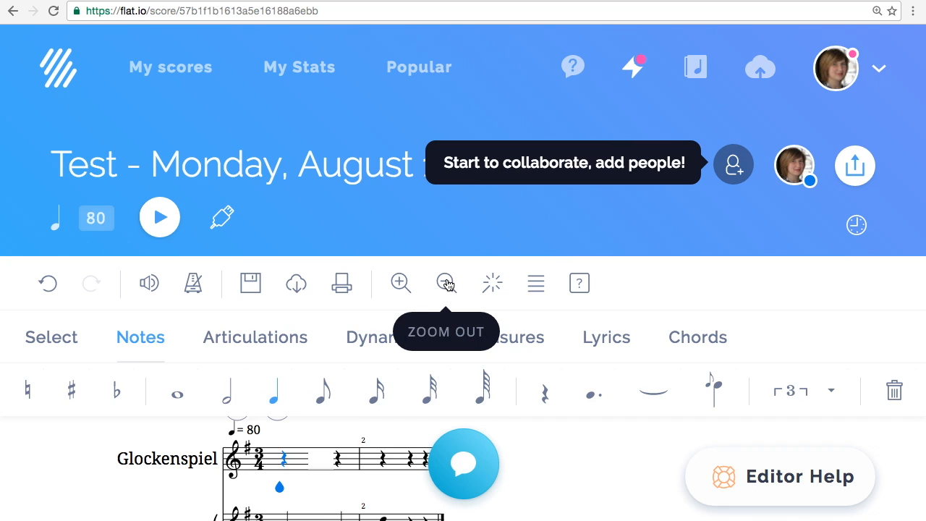
pyautogui.click(445, 283)
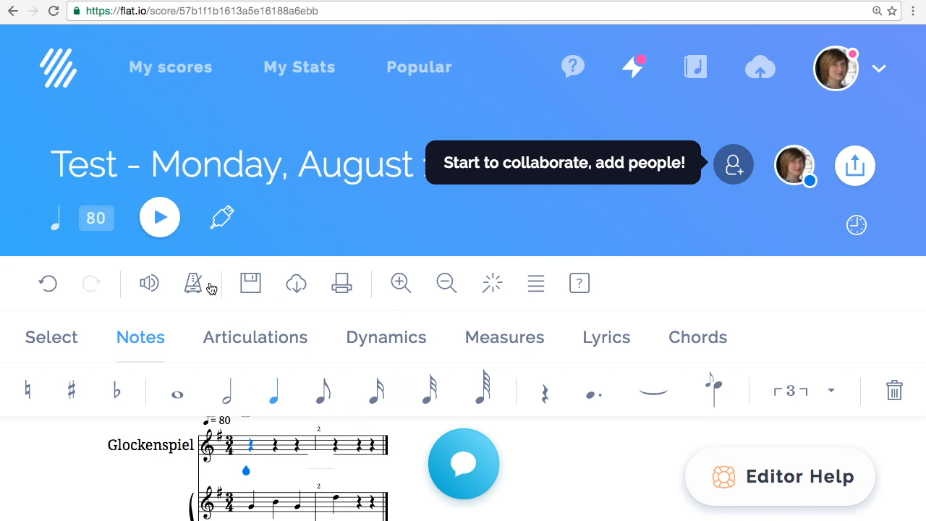
pyautogui.moveTo(159, 216)
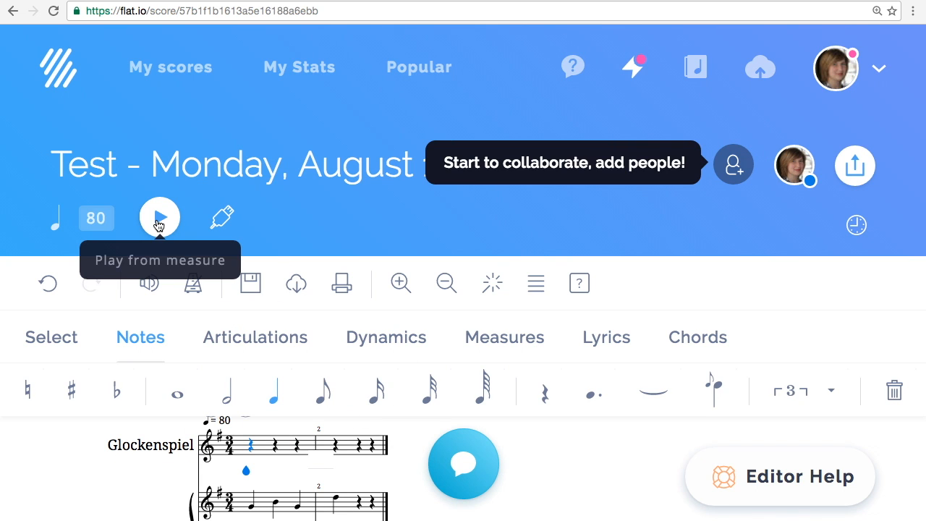
pyautogui.click(159, 217)
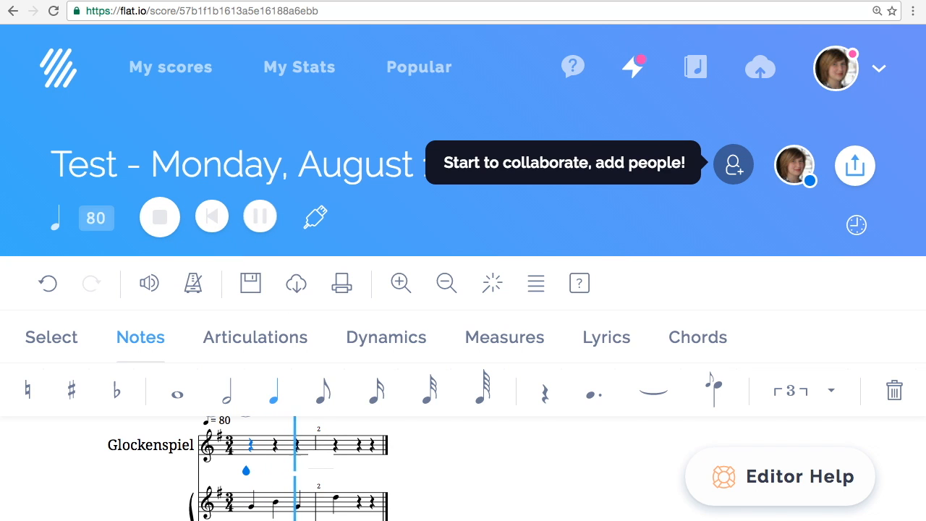
pyautogui.click(159, 217)
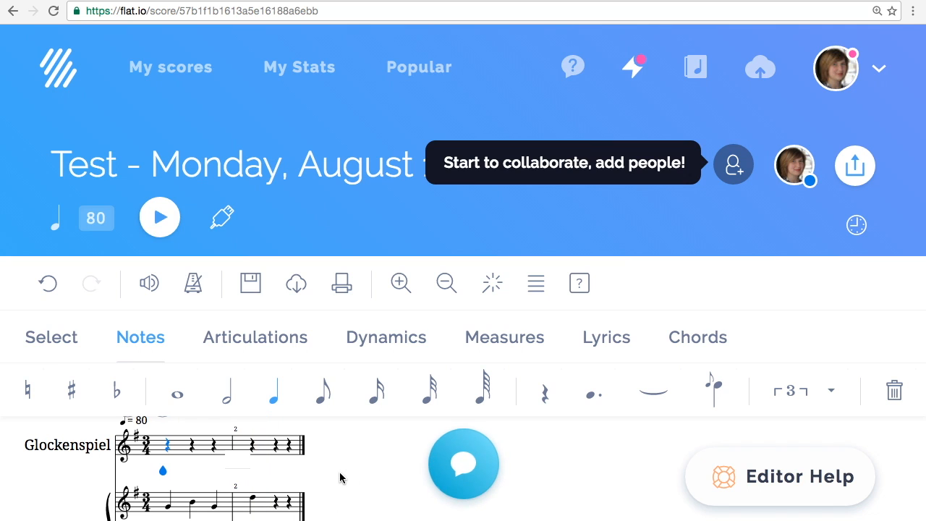
pyautogui.moveTo(322, 390)
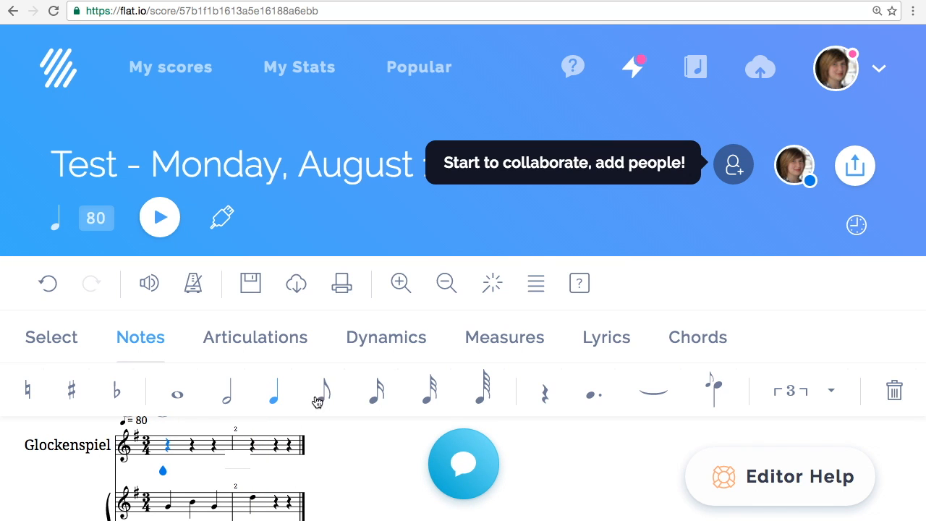
pyautogui.click(734, 165)
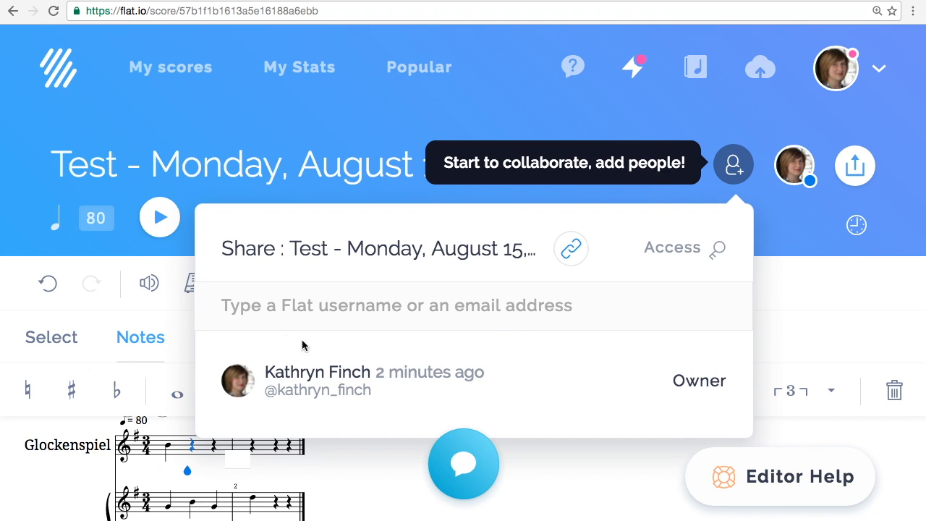
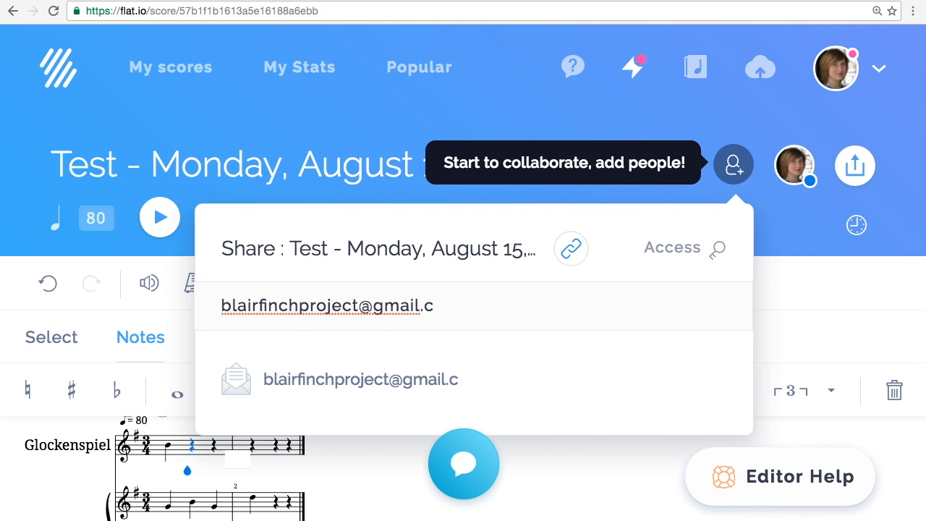
pyautogui.click(360, 379)
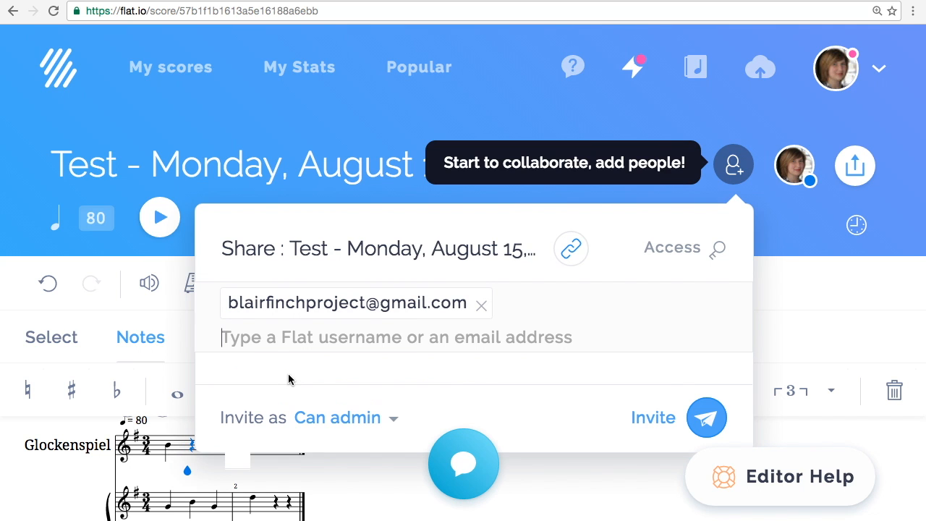
pyautogui.click(346, 417)
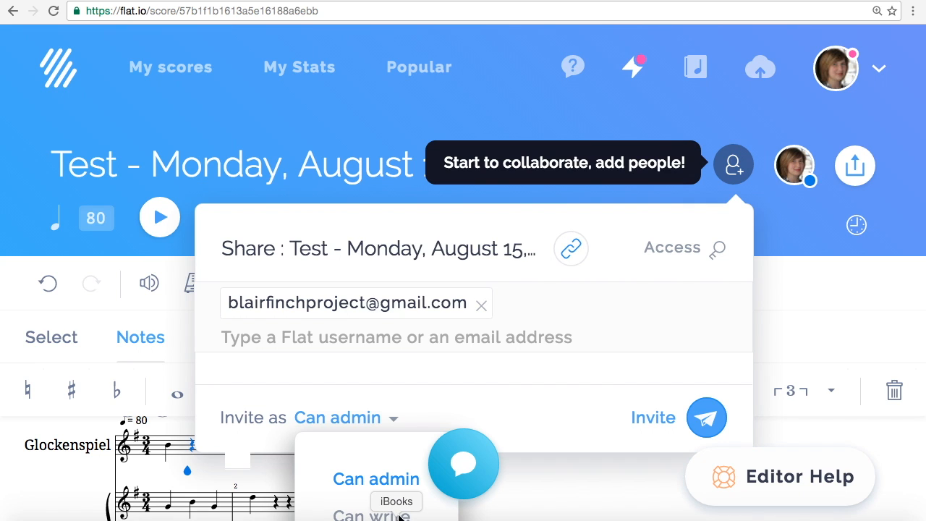
pyautogui.moveTo(412, 430)
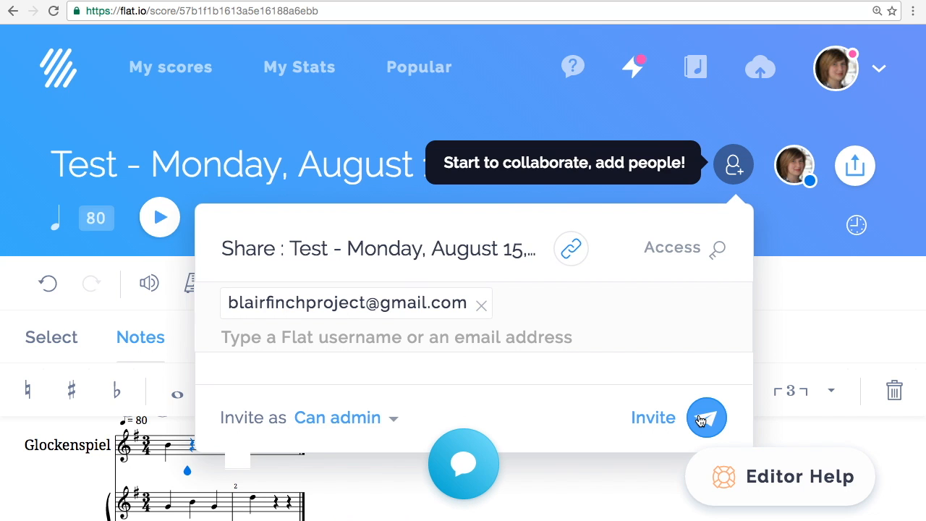
pyautogui.click(706, 416)
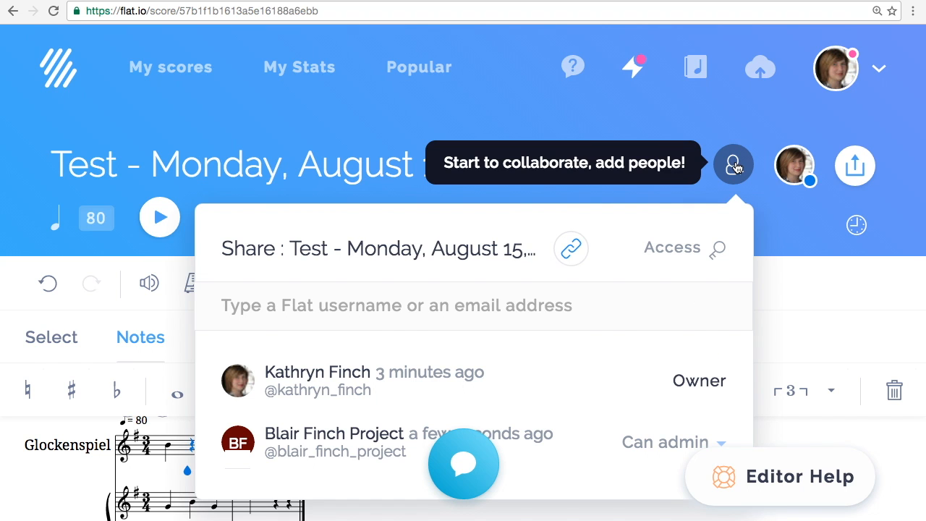
pyautogui.click(733, 165)
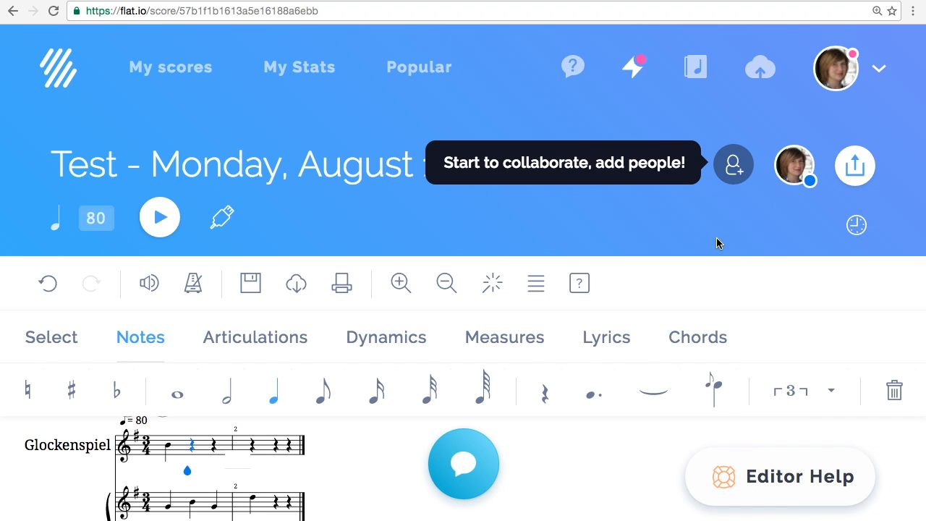
# - In Credits, set the title to 'My song' and the composer to Kathryn Finch
pyautogui.click(96, 218)
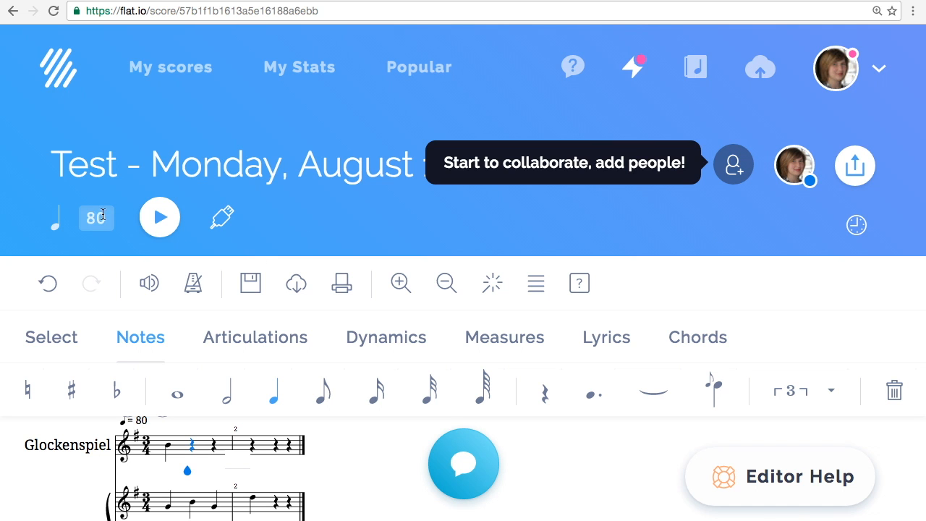
pyautogui.moveTo(178, 169)
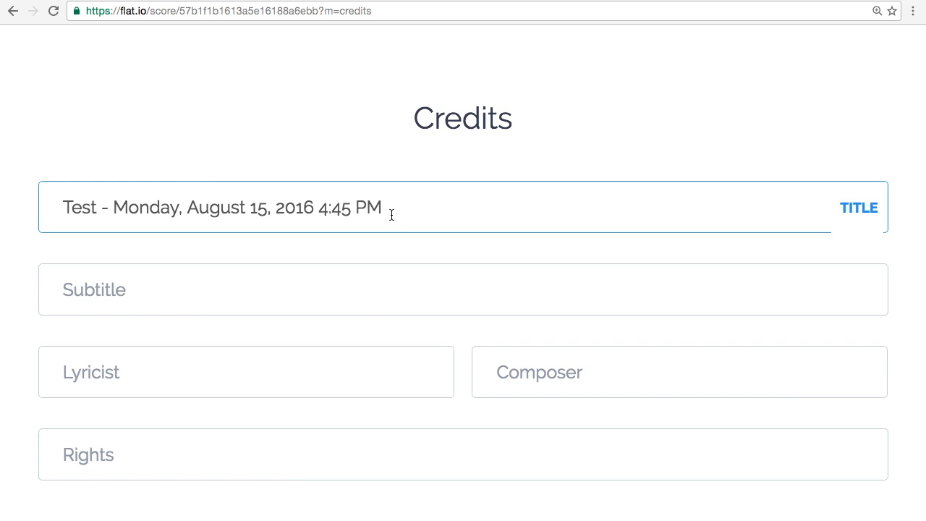
pyautogui.write('My song')
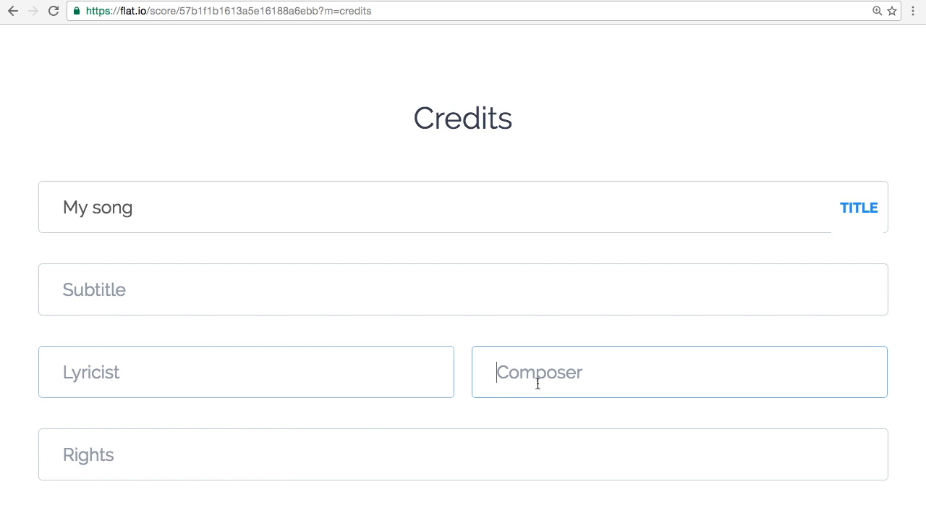
pyautogui.write('Kathryn Finch')
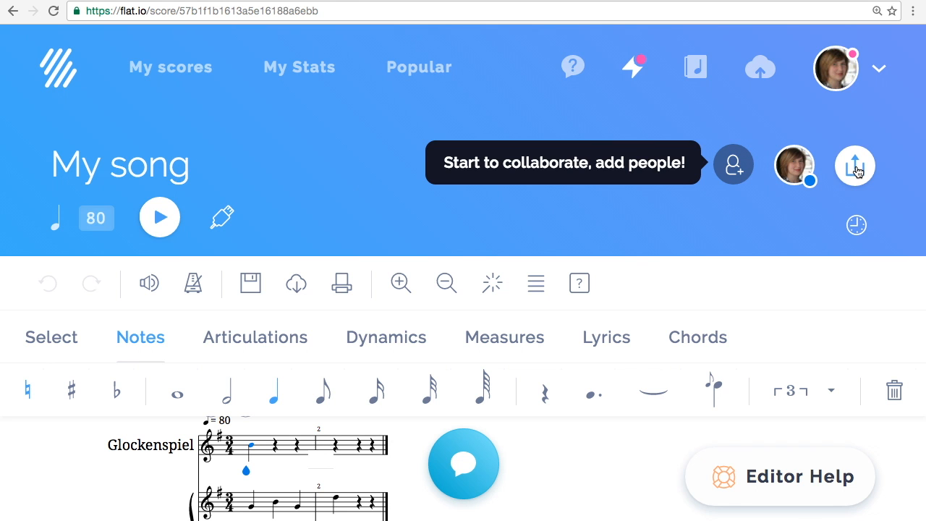
pyautogui.click(855, 165)
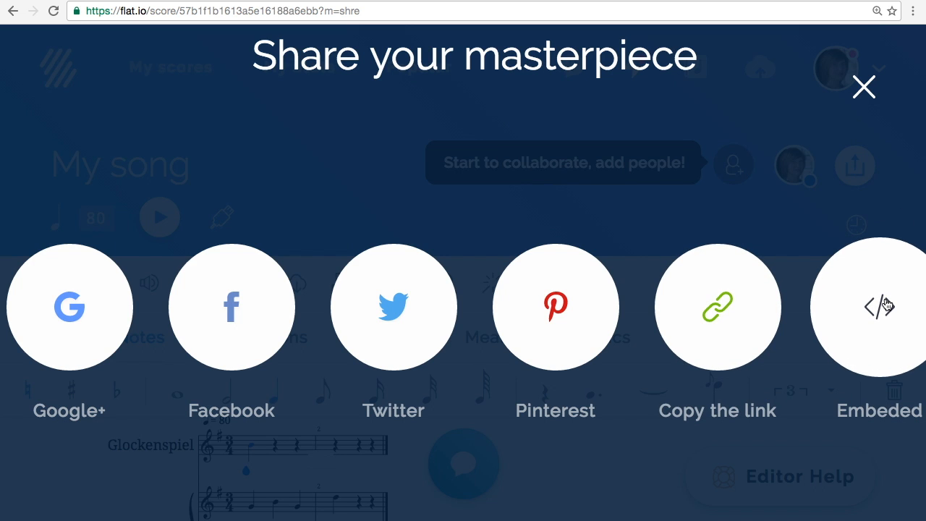
pyautogui.click(862, 87)
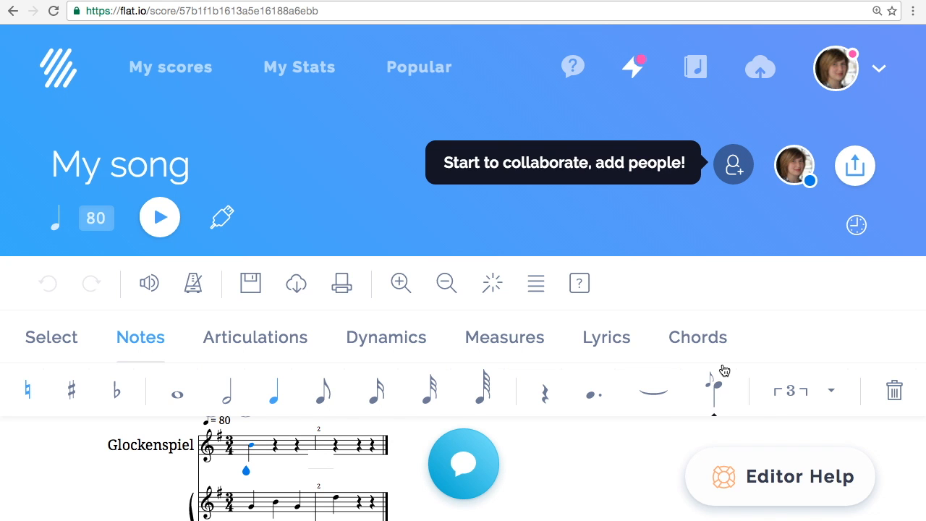
pyautogui.moveTo(757, 324)
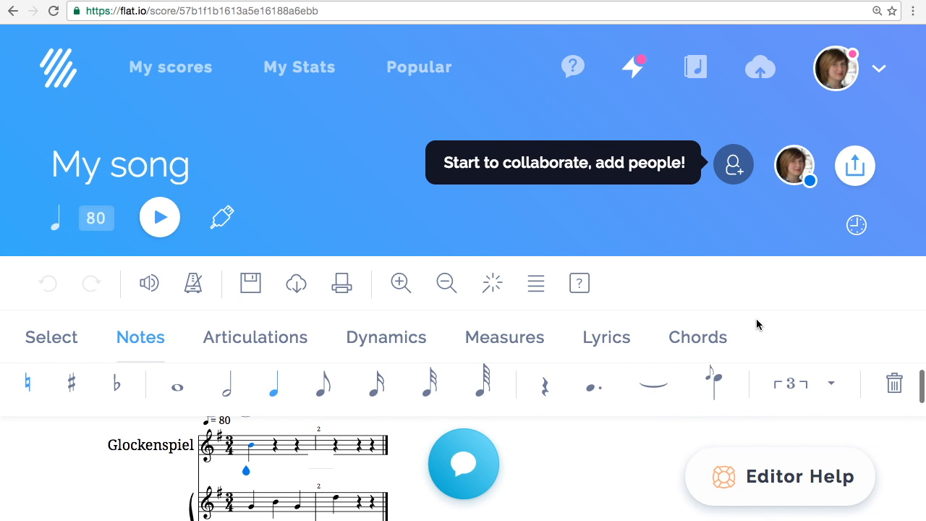